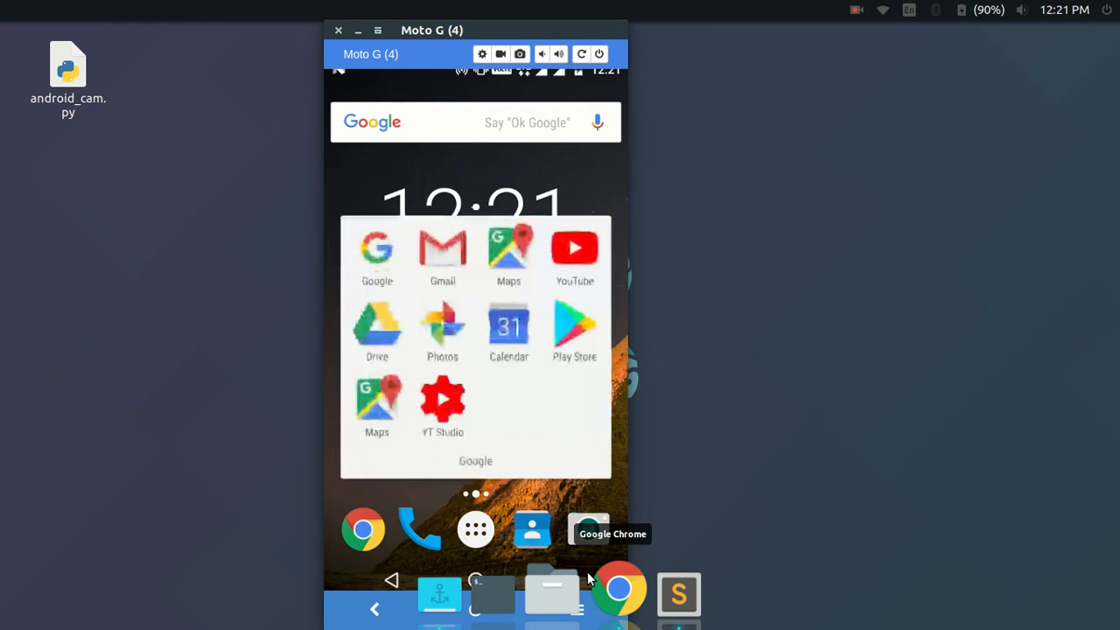
- Launch IP Webcam from the Play Store on the mirrored Moto G and scroll its settings
{"action": "left_click", "coordinate": [574, 325]}
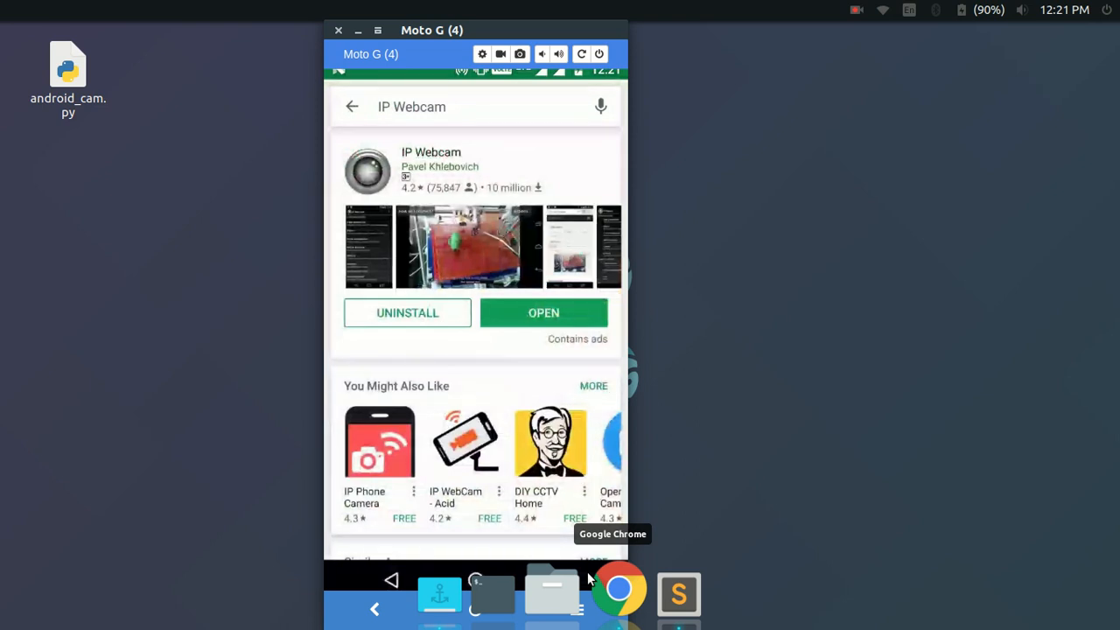
{"action": "left_click", "coordinate": [543, 312]}
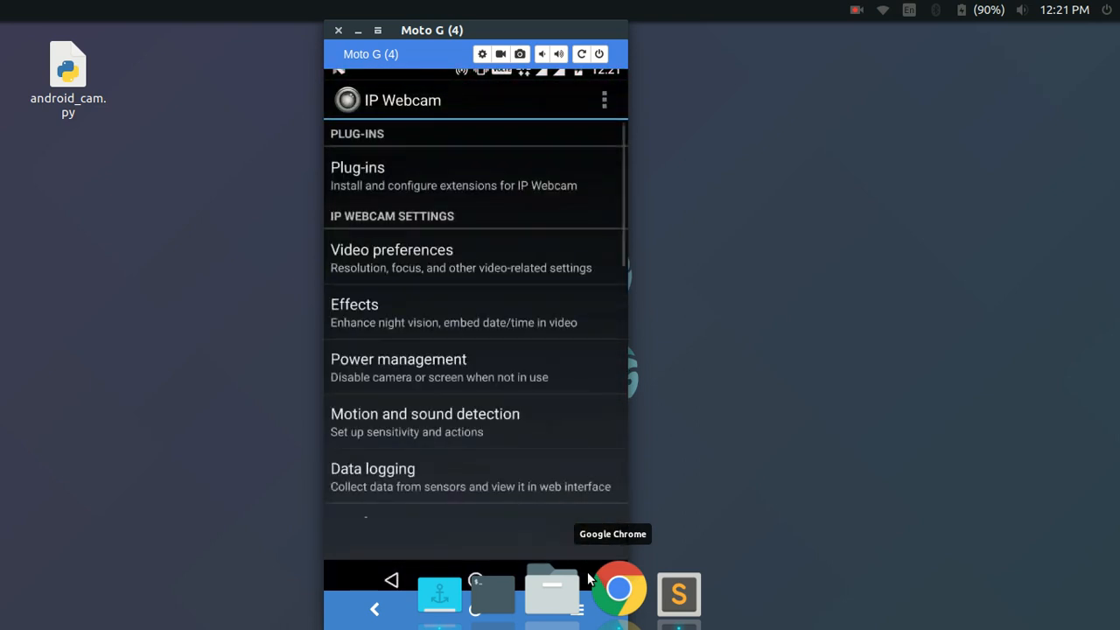
{"action": "scroll", "scroll_direction": "down", "scroll_amount": 3}
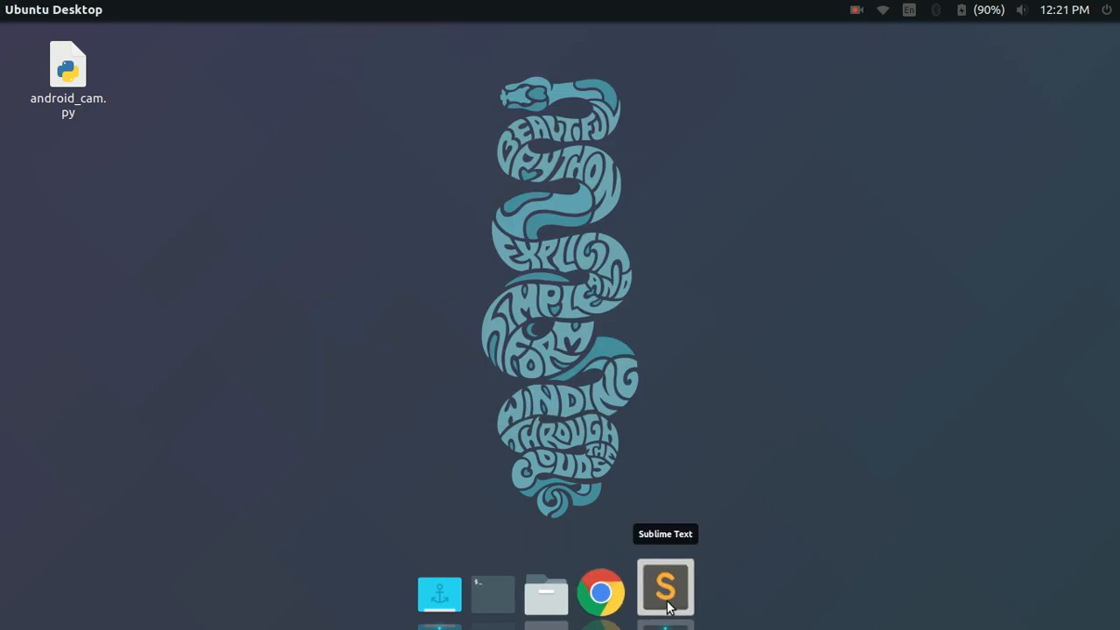
{"action": "mouse_move", "coordinate": [609, 588]}
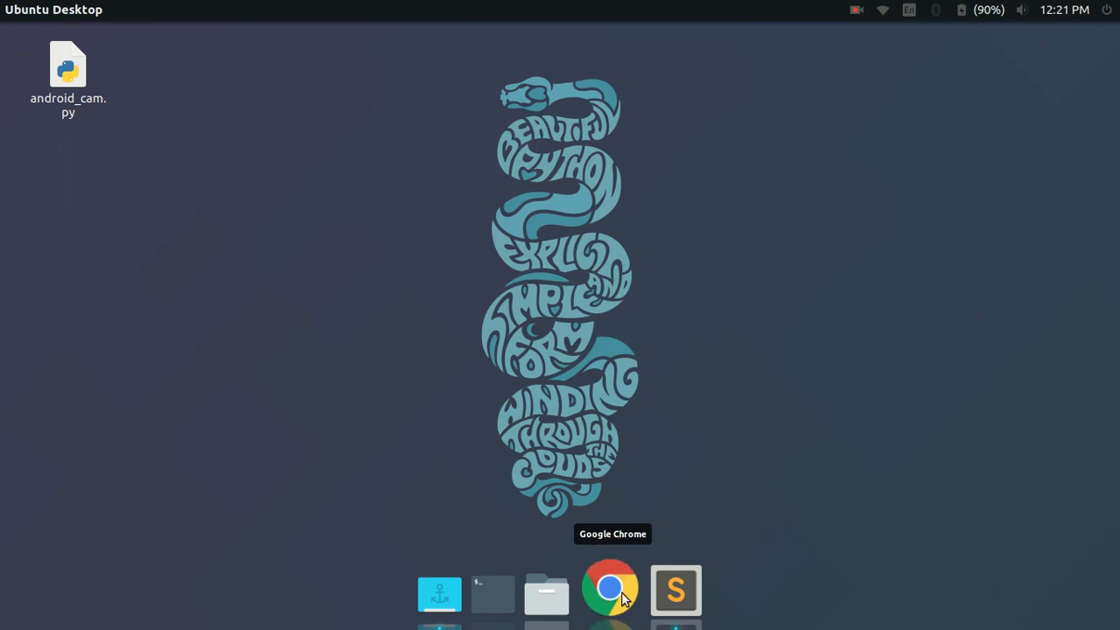
- Load the IP Webcam dashboard at 192.168.43.1:8080 in Chrome and select the address
{"action": "left_click", "coordinate": [609, 588]}
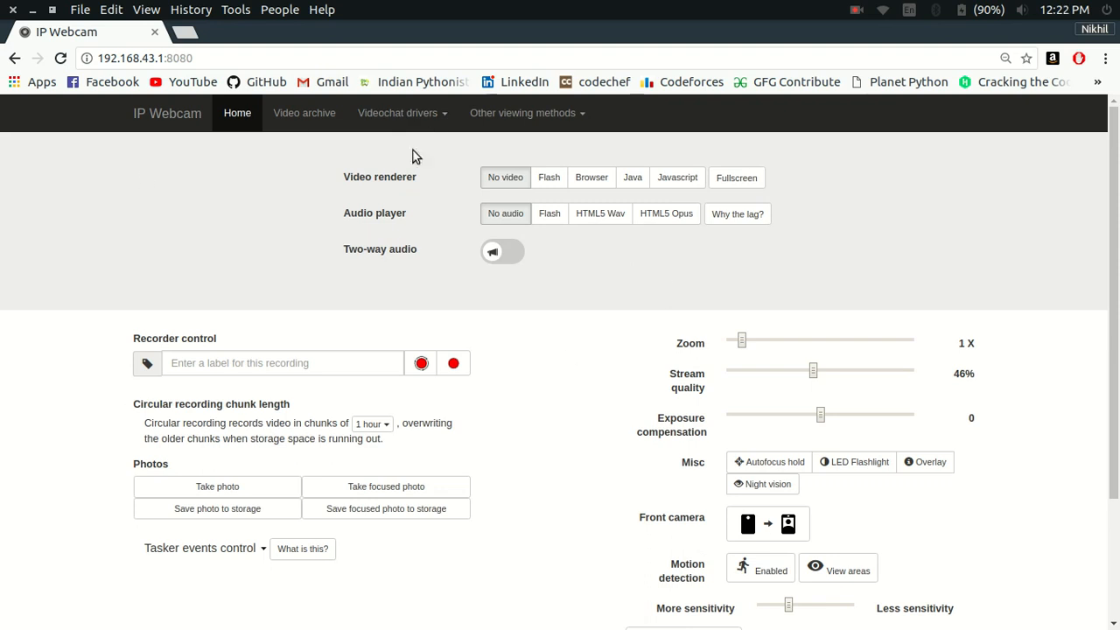
{"action": "mouse_move", "coordinate": [546, 441]}
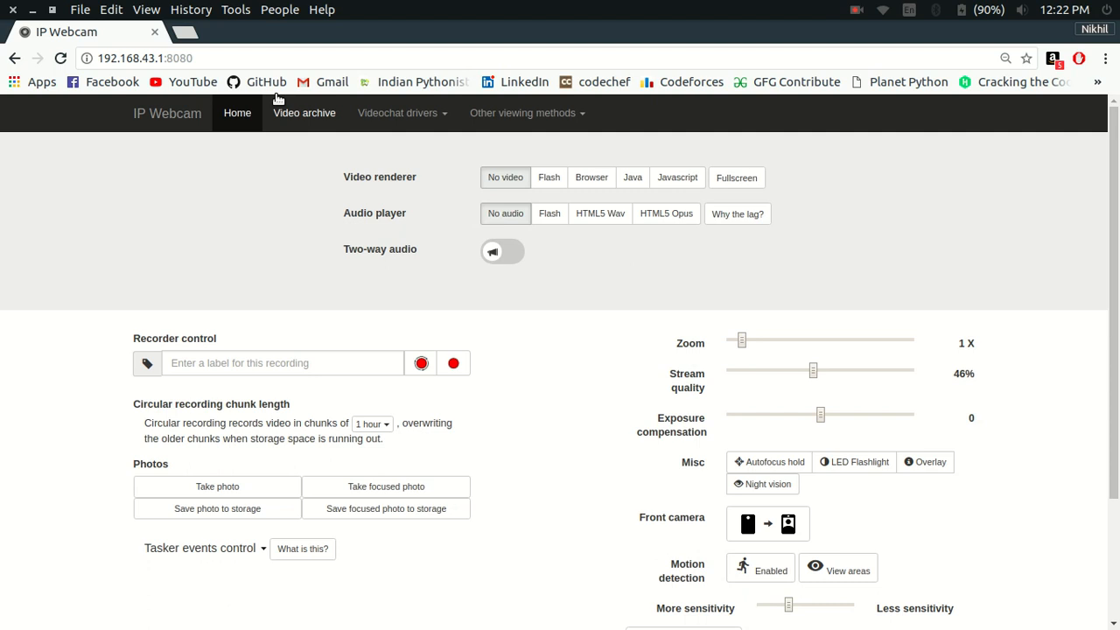
{"action": "double_click", "coordinate": [178, 57]}
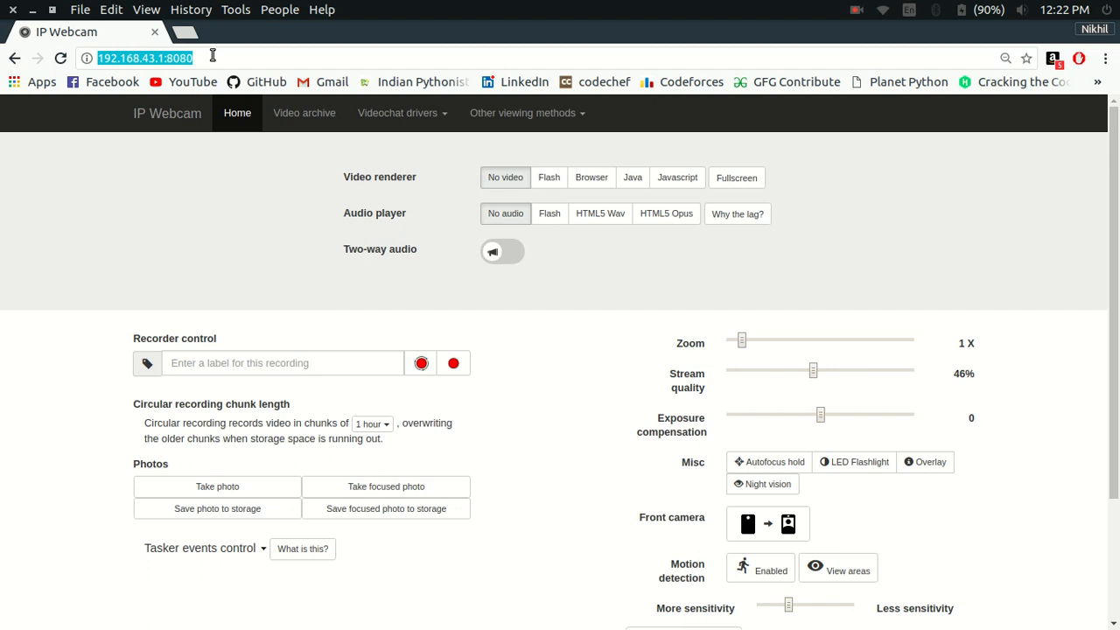
- Stream the live camera with the Browser renderer, nudging the Zoom slider and returning it near 1x
{"action": "left_click", "coordinate": [123, 285]}
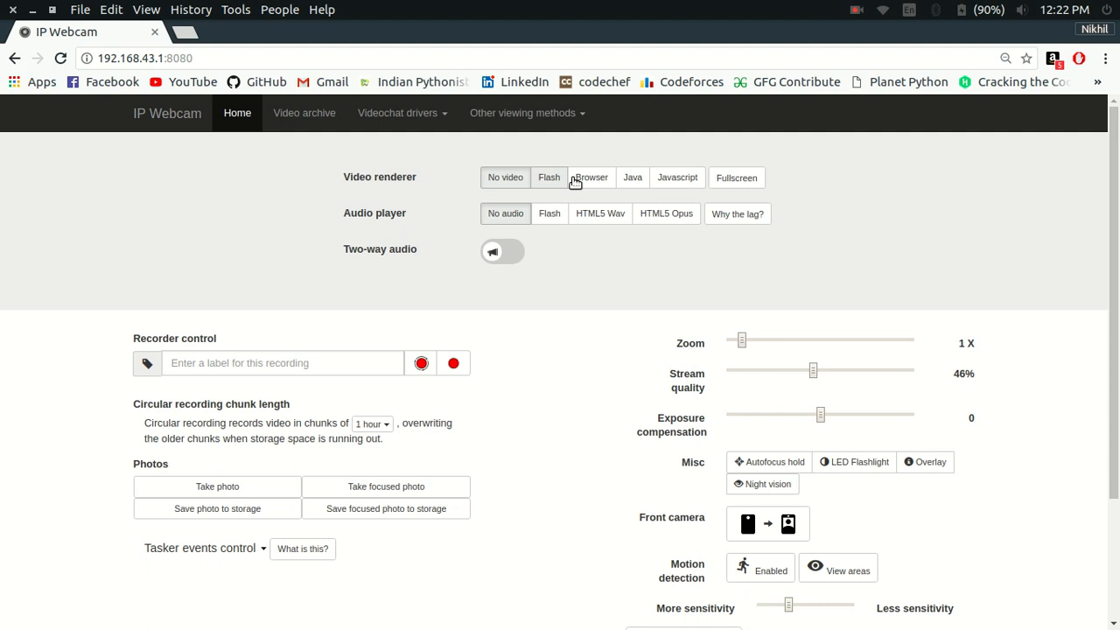
{"action": "left_click", "coordinate": [591, 177]}
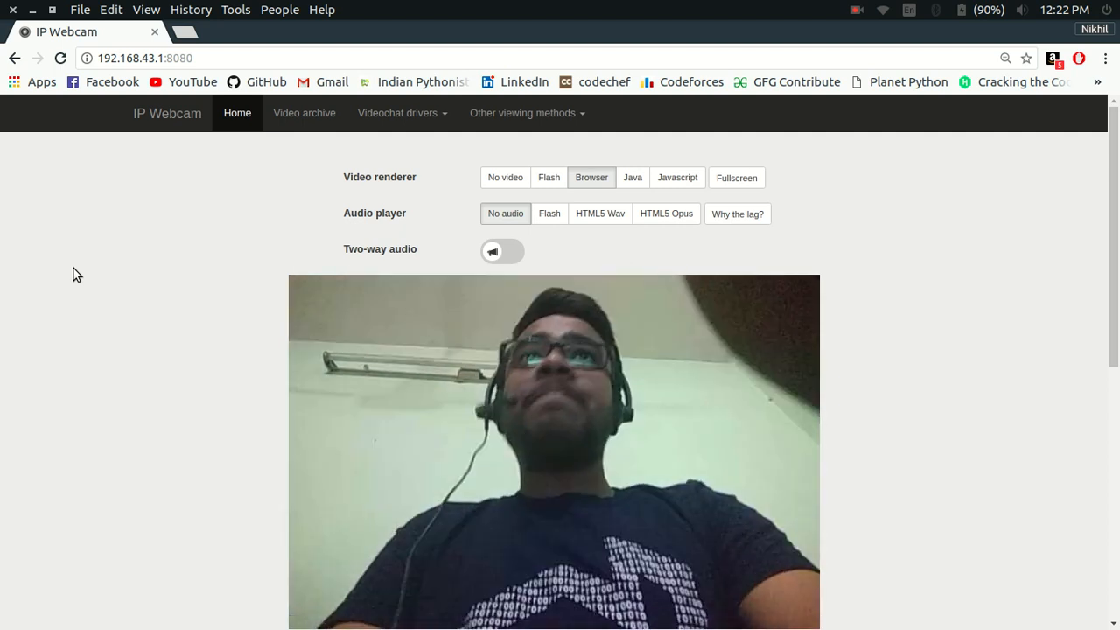
{"action": "scroll", "scroll_direction": "down", "scroll_amount": 3}
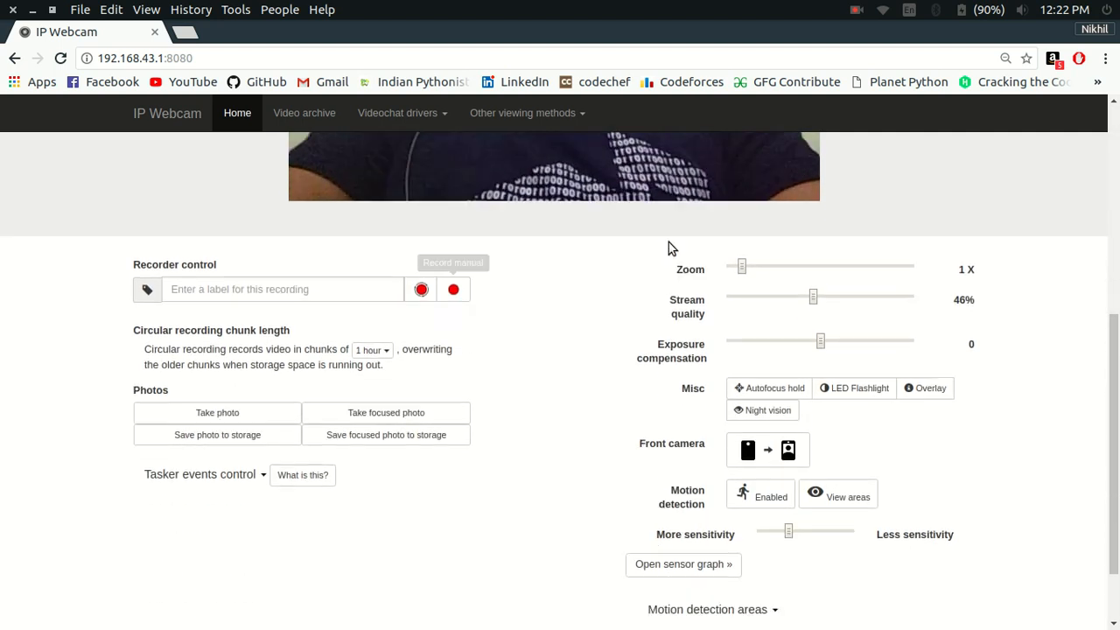
{"action": "left_click_drag", "start_coordinate": [742, 266], "coordinate": [760, 266]}
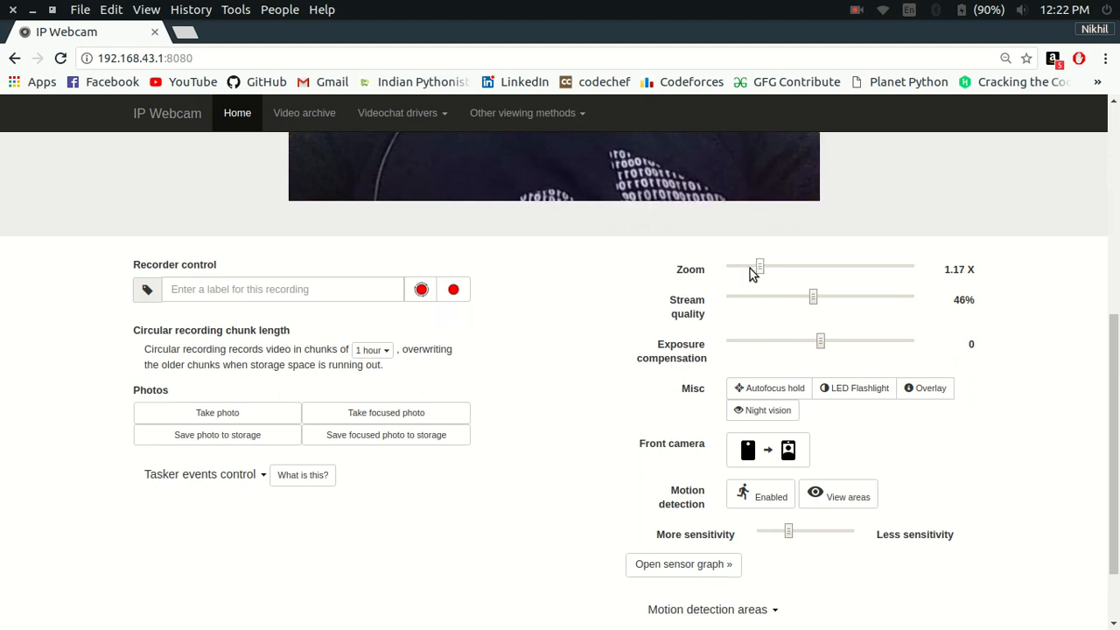
{"action": "left_click_drag", "start_coordinate": [760, 266], "coordinate": [744, 266]}
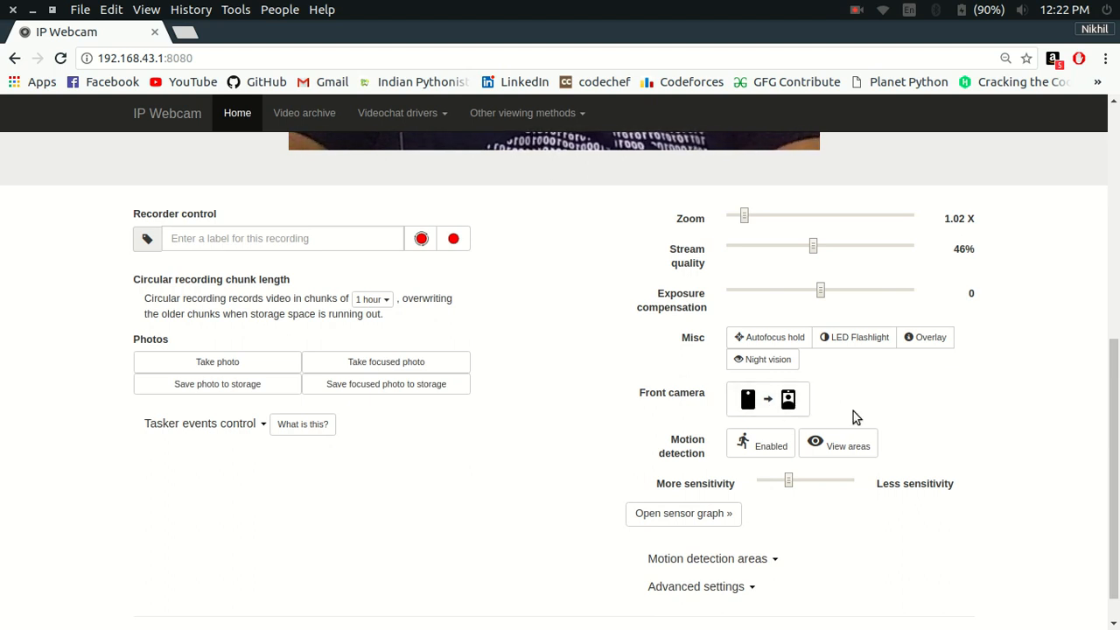
{"action": "scroll", "scroll_direction": "down", "scroll_amount": 3}
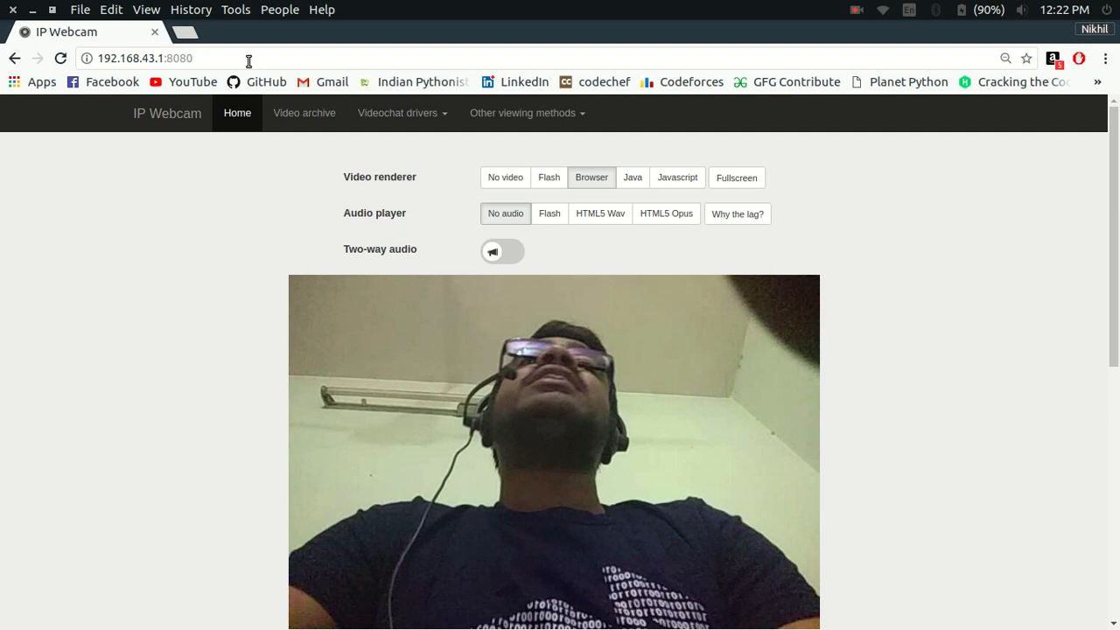
- Load 192.168.43.1:8080/shot.jpg and reload it several times to grab fresh frames
{"action": "type", "text": "/shot.jpg"}
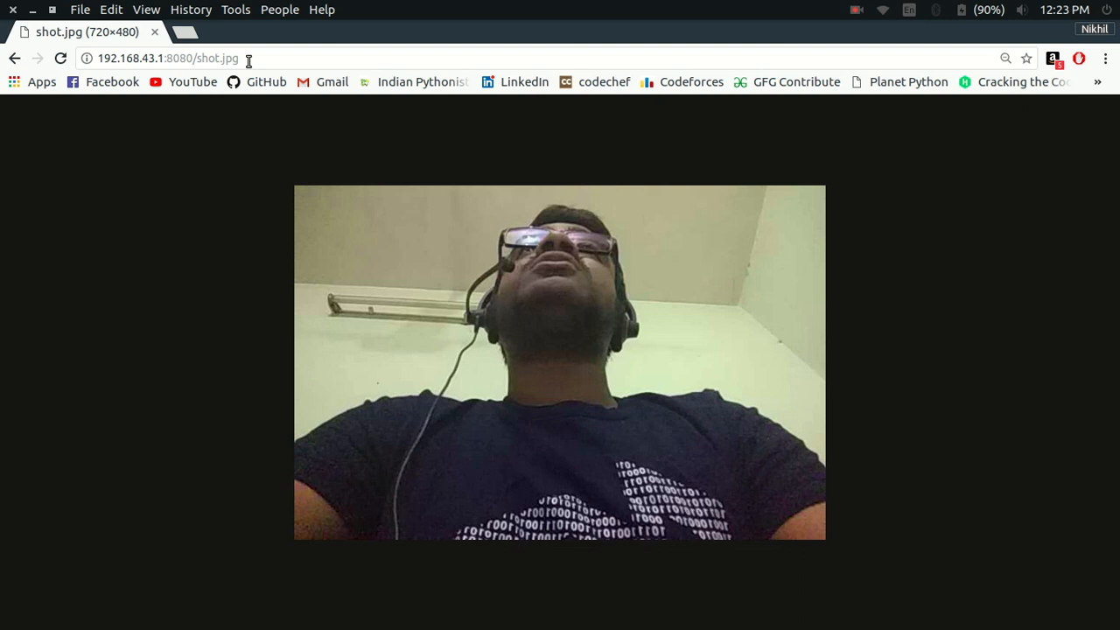
{"action": "left_click", "coordinate": [59, 58]}
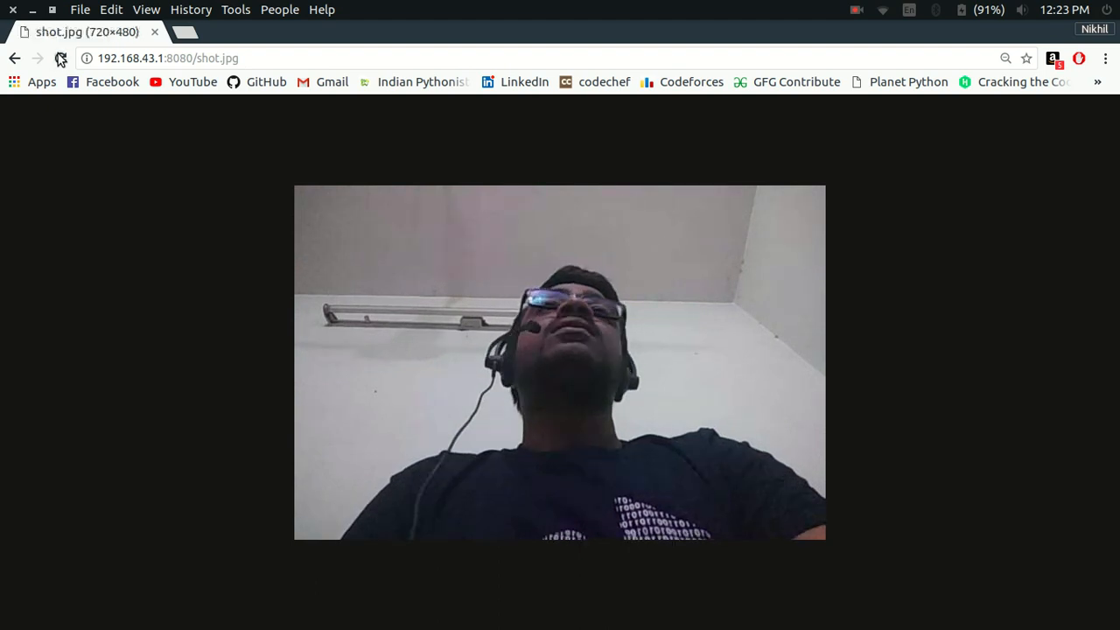
{"action": "left_click", "coordinate": [60, 58]}
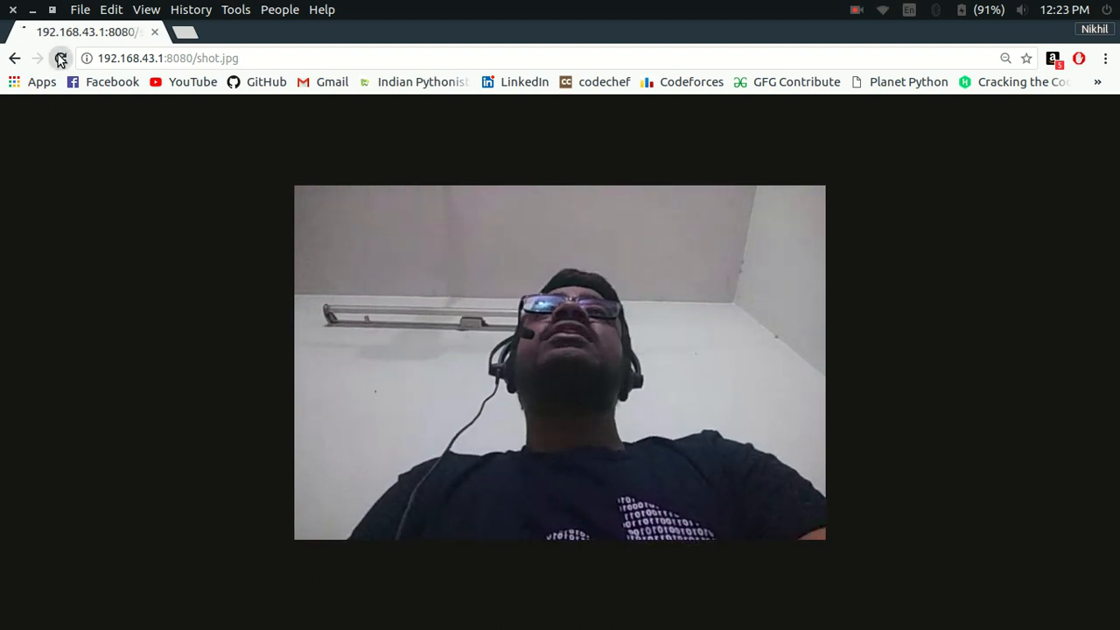
{"action": "left_click", "coordinate": [59, 58]}
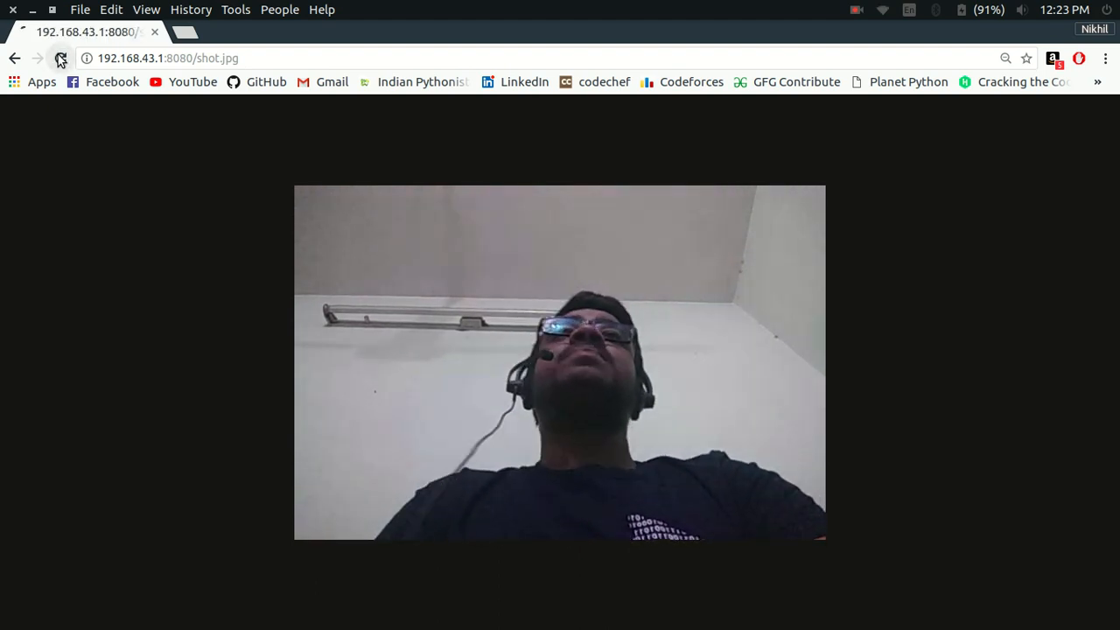
{"action": "left_click", "coordinate": [59, 58]}
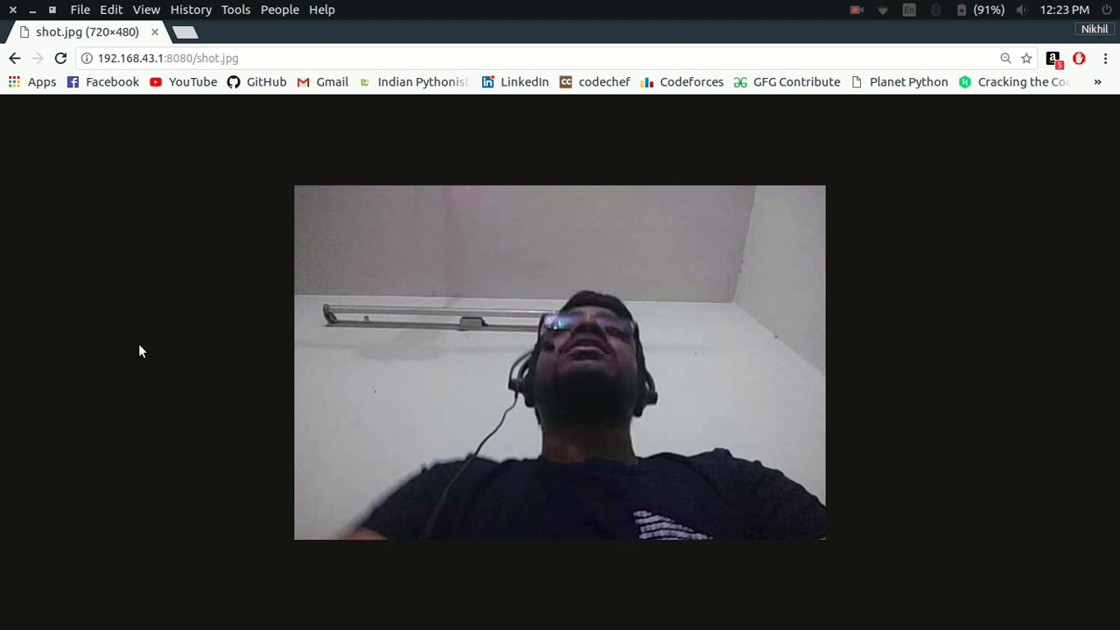
{"action": "left_click", "coordinate": [168, 58]}
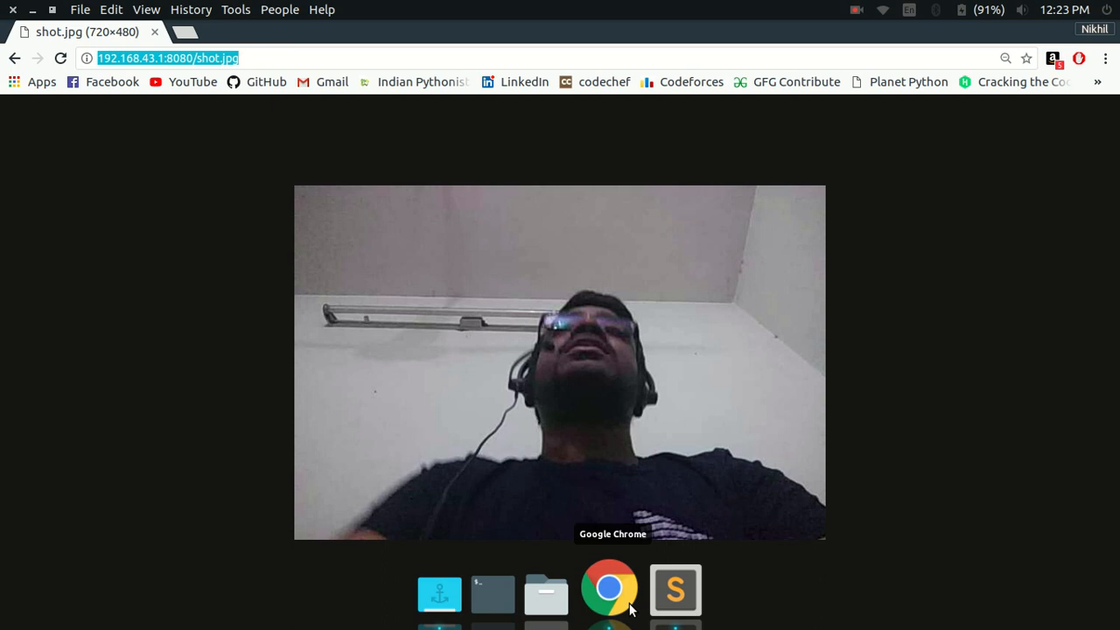
- Define url = "" for the shot.jpg address and begin a while True: loop in android_cam.py
{"action": "left_click", "coordinate": [675, 588]}
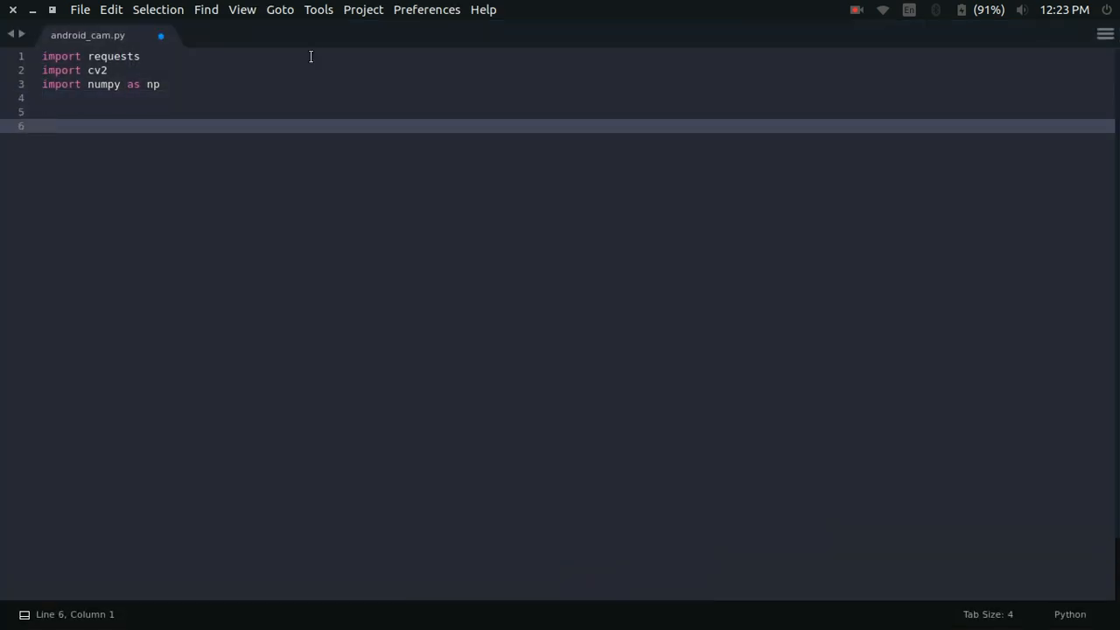
{"action": "key", "text": "ctrl+s"}
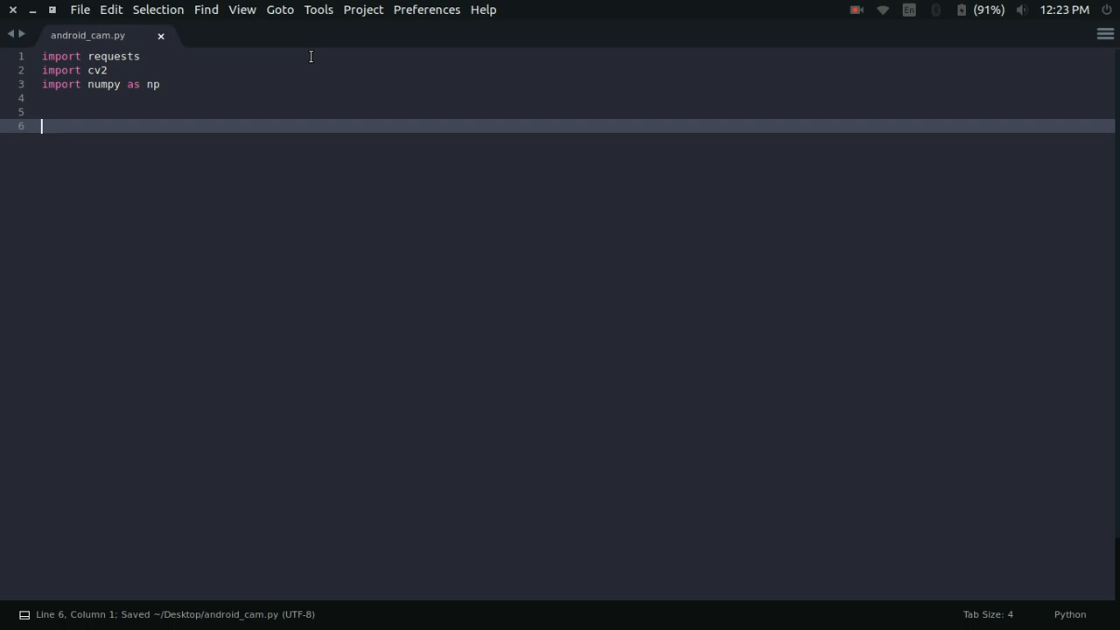
{"action": "type", "text": "url ="}
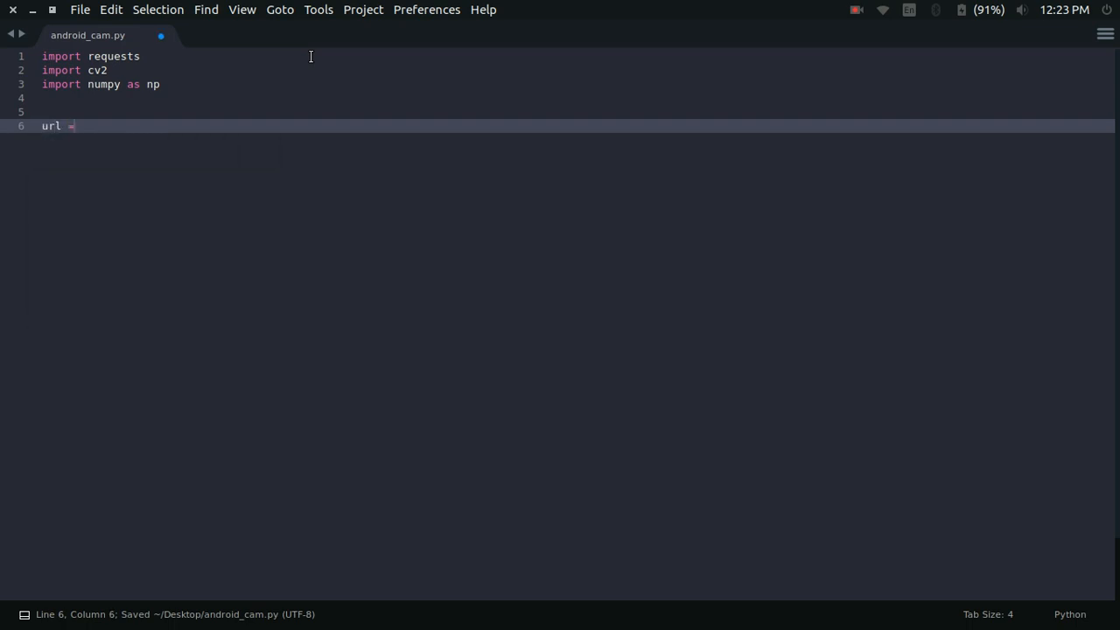
{"action": "type", "text": "\"\""}
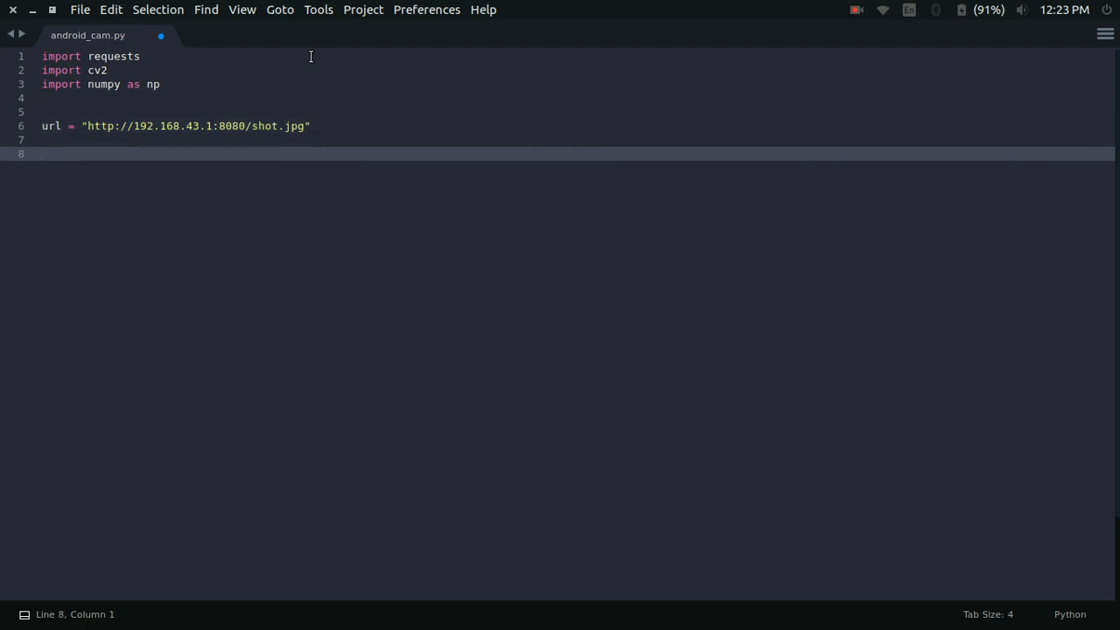
{"action": "type", "text": "while"}
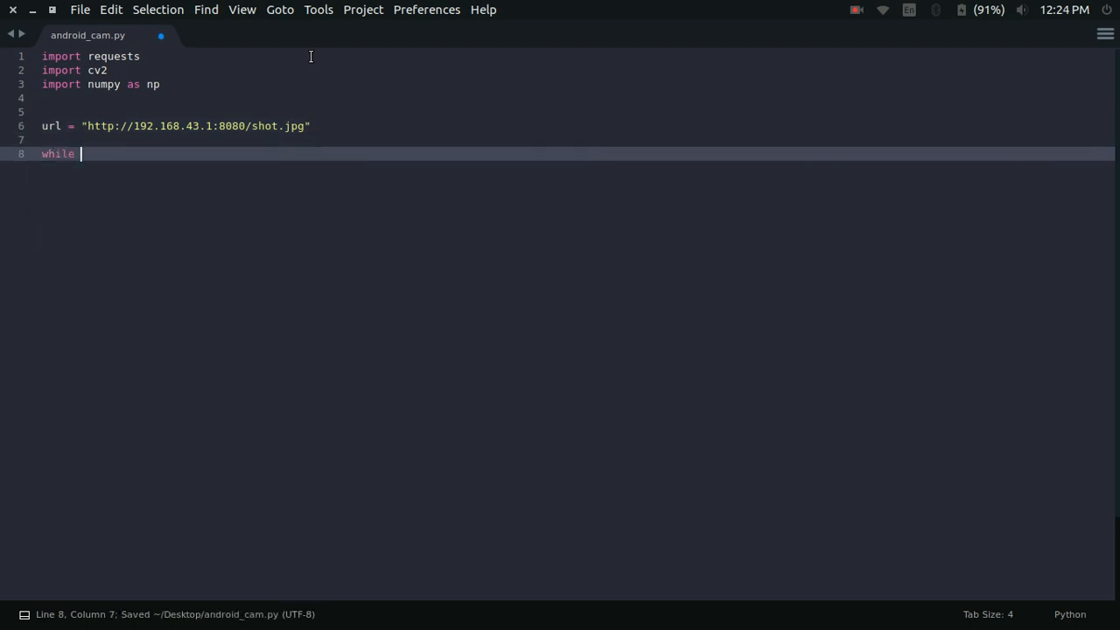
{"action": "type", "text": "True:"}
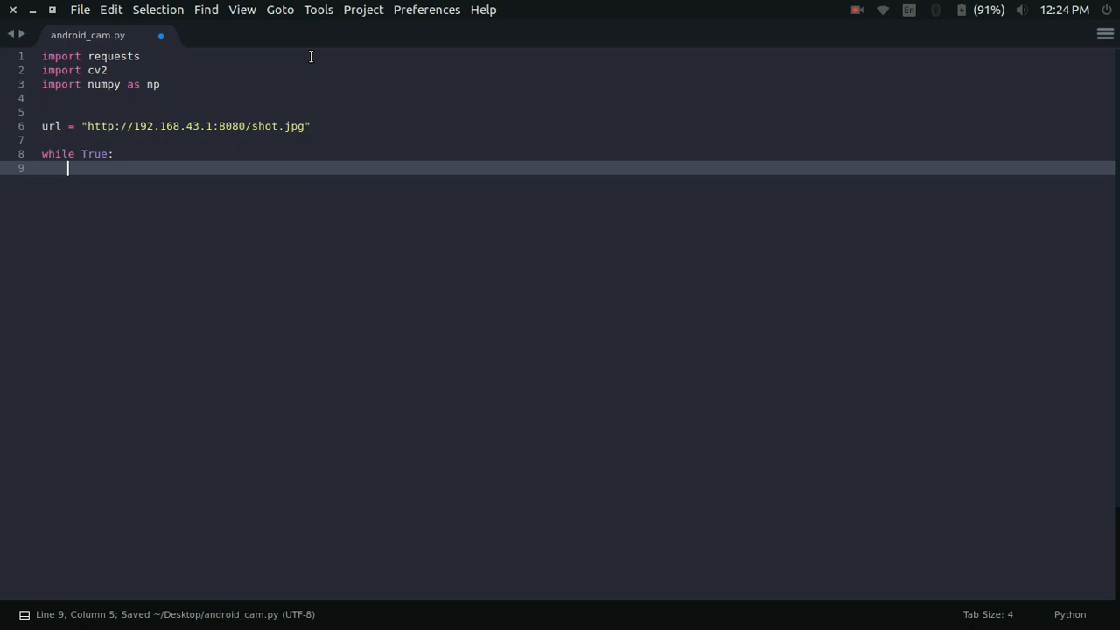
{"action": "key", "text": "enter"}
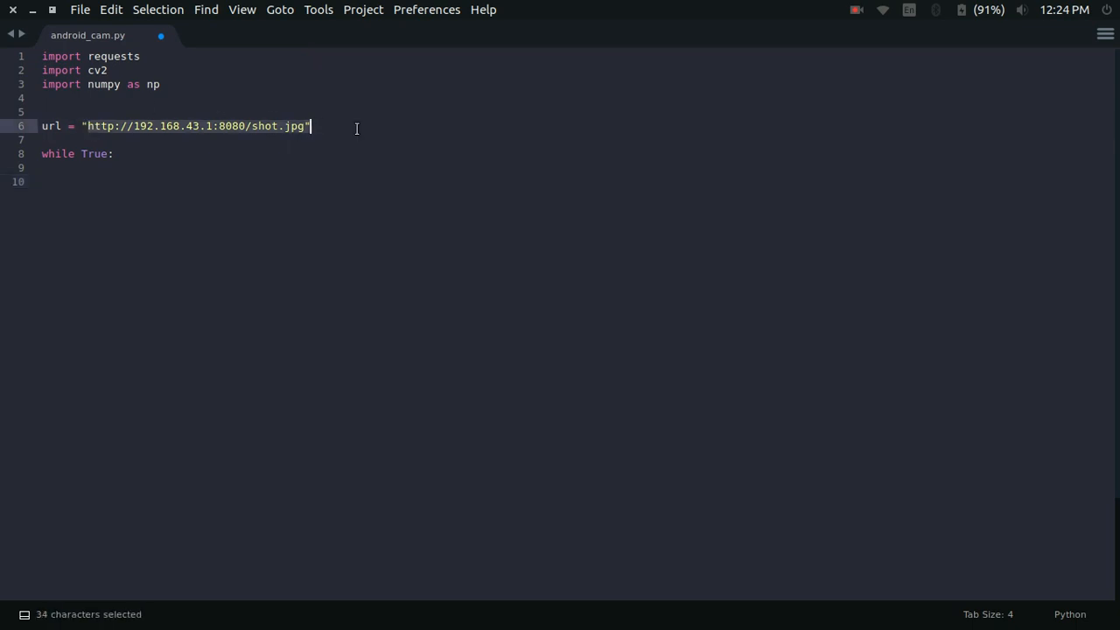
- Write img_resp = requests.get(url) as the first line of the loop body
{"action": "left_click", "coordinate": [113, 154]}
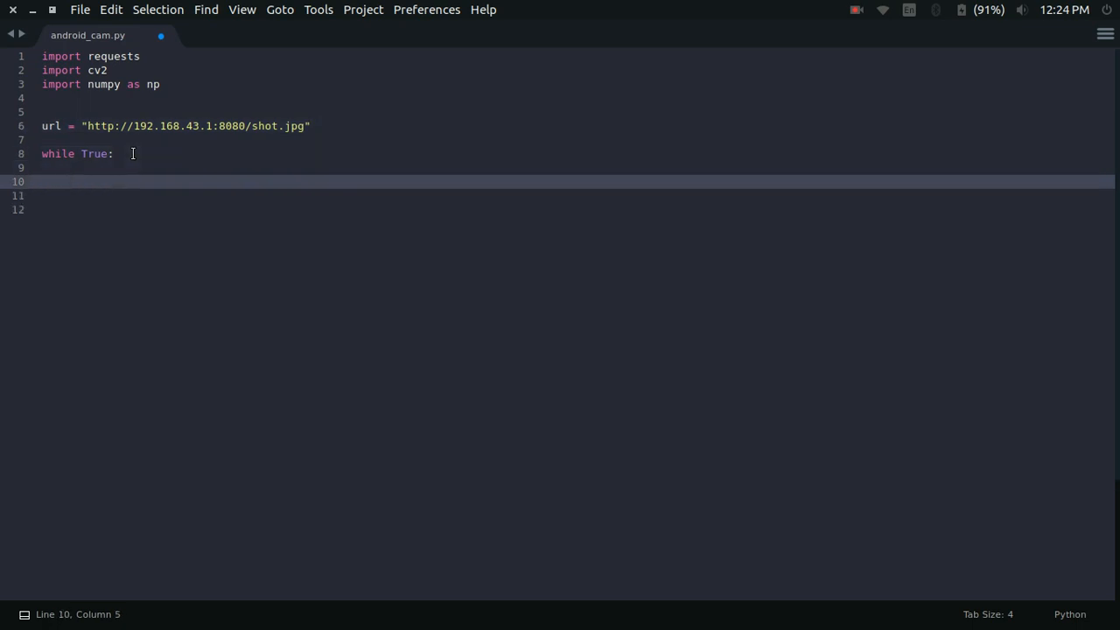
{"action": "key", "text": "ctrl+s"}
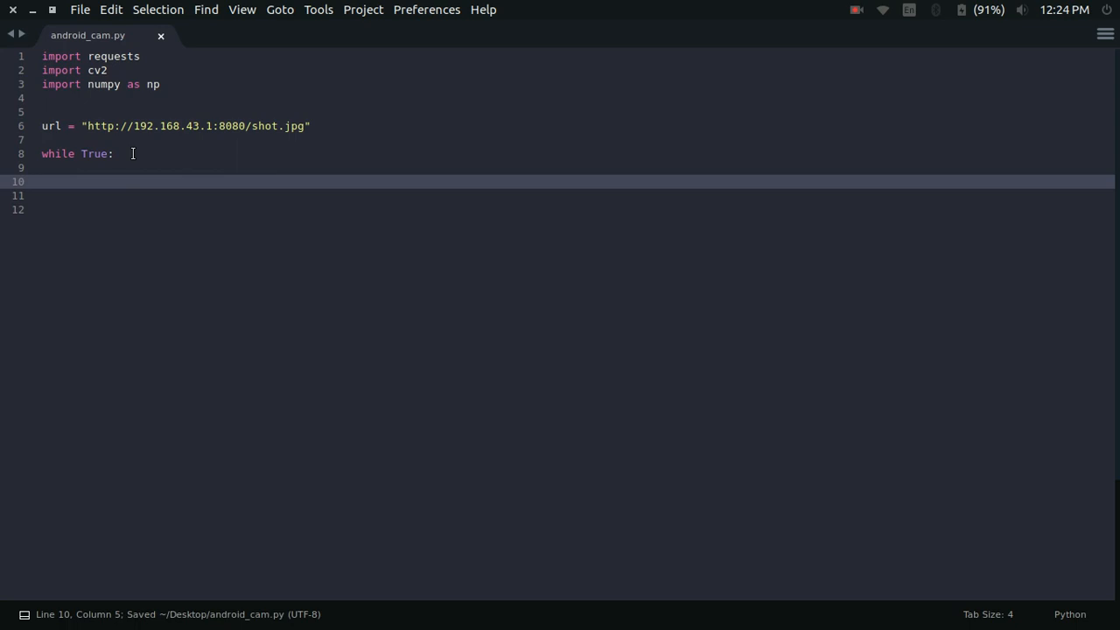
{"action": "type", "text": "img_resp ="}
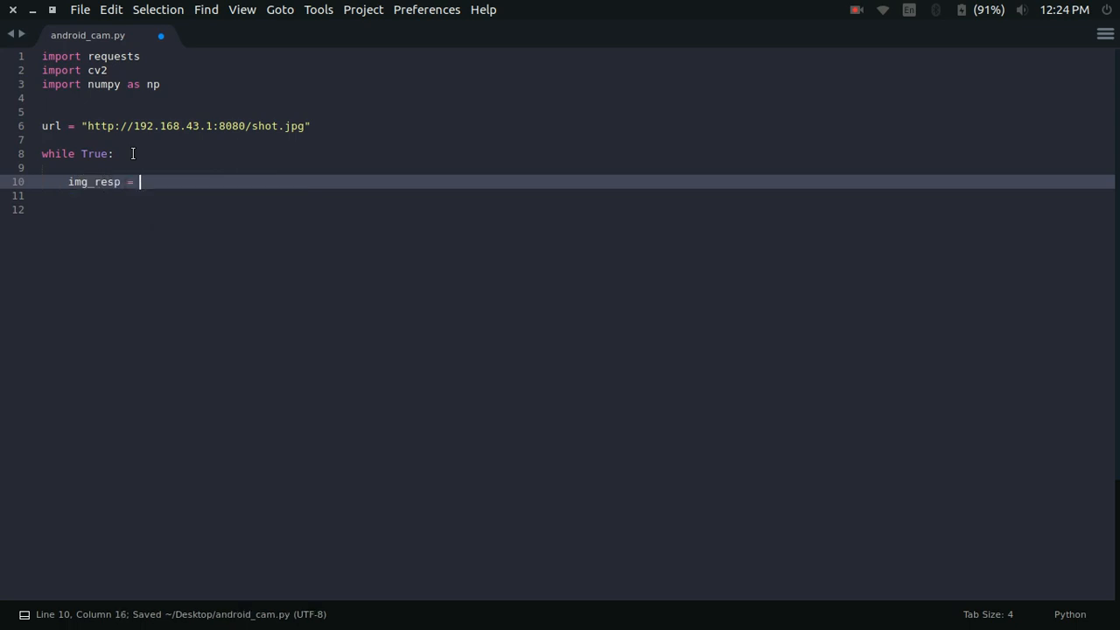
{"action": "type", "text": "reduce"}
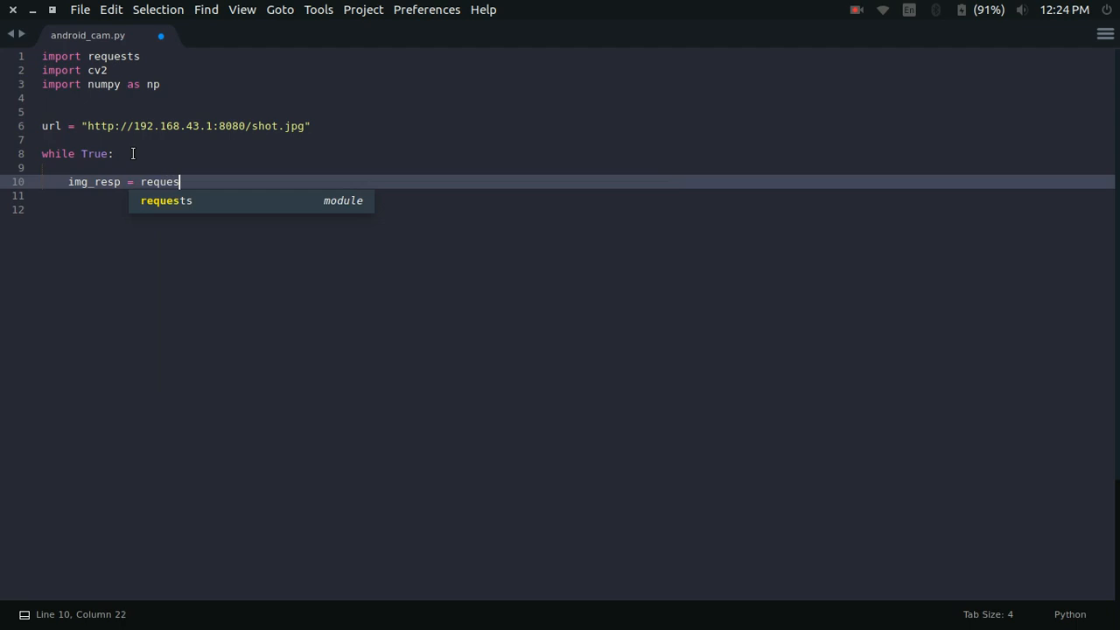
{"action": "type", "text": "ts.ge"}
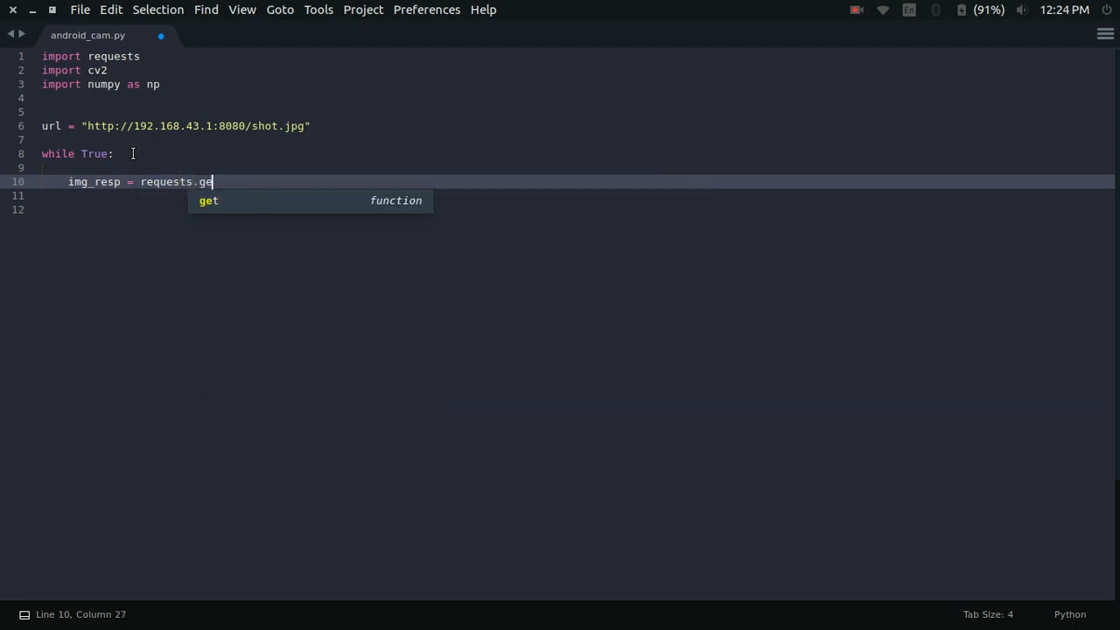
{"action": "type", "text": "t(url)"}
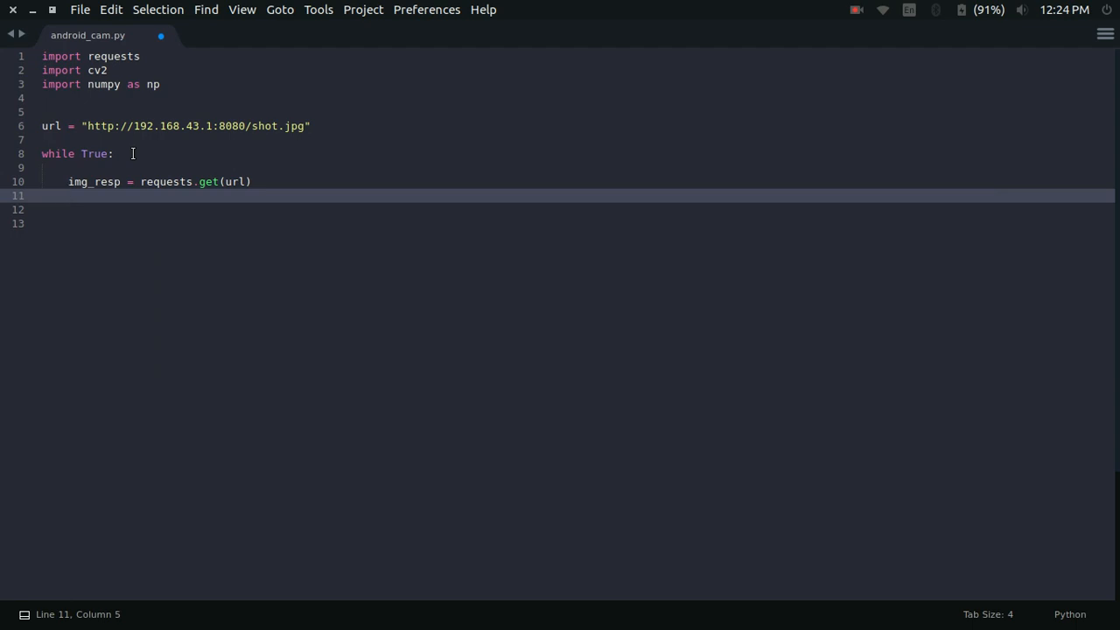
- Write img_arr = np.array(bytearray(img_resp.content), dtype=np.uint8), undoing a stray completion, and start img =
{"action": "type", "text": "img"}
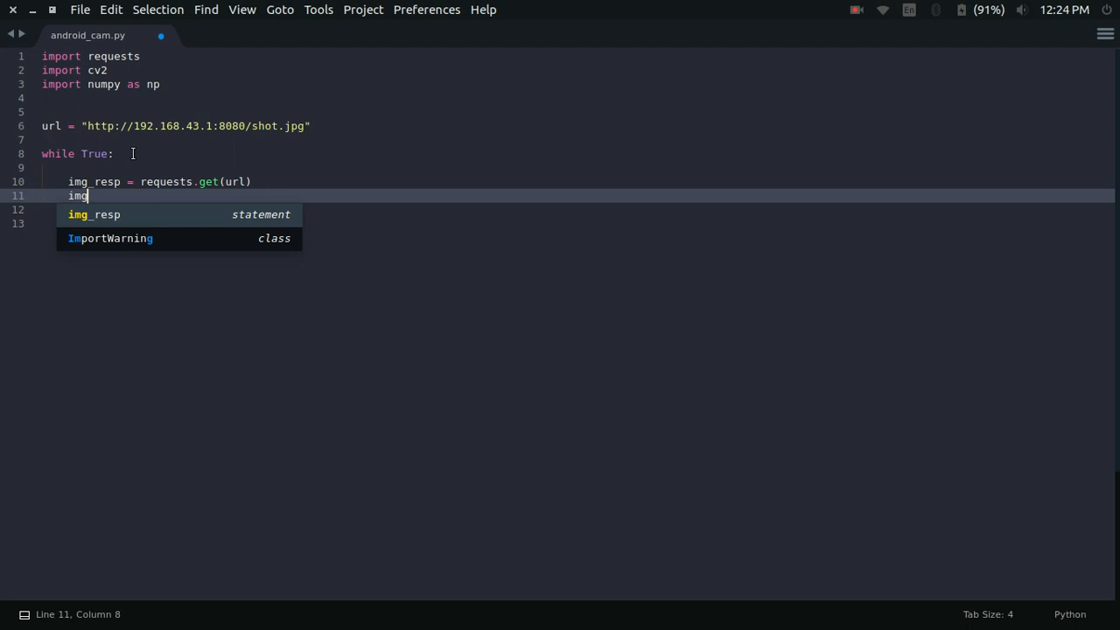
{"action": "type", "text": "_arr ="}
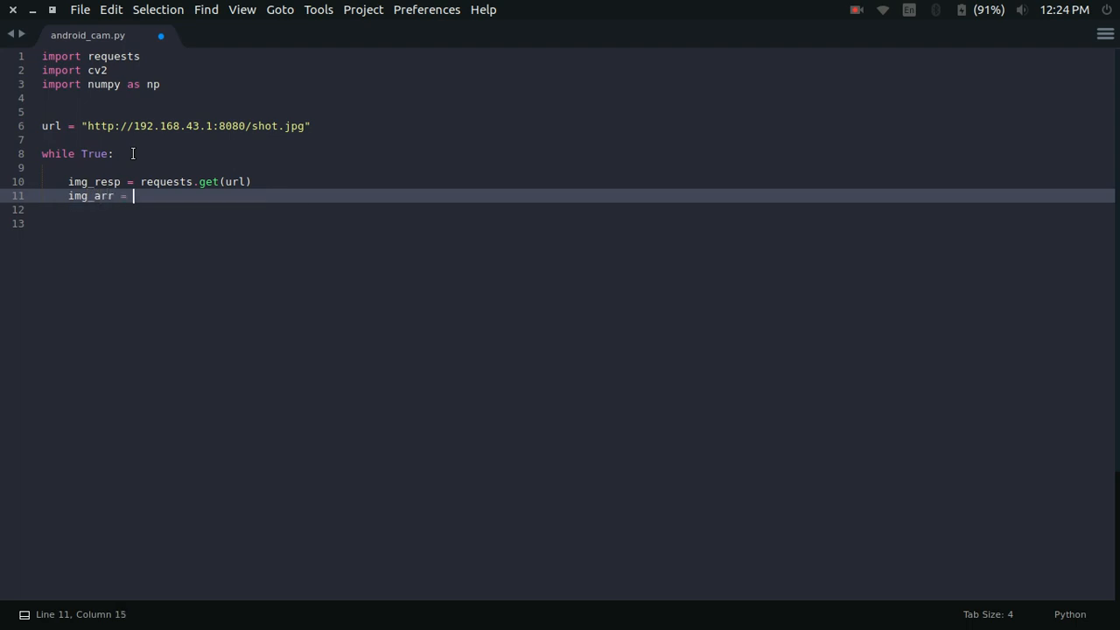
{"action": "type", "text": "np.arra"}
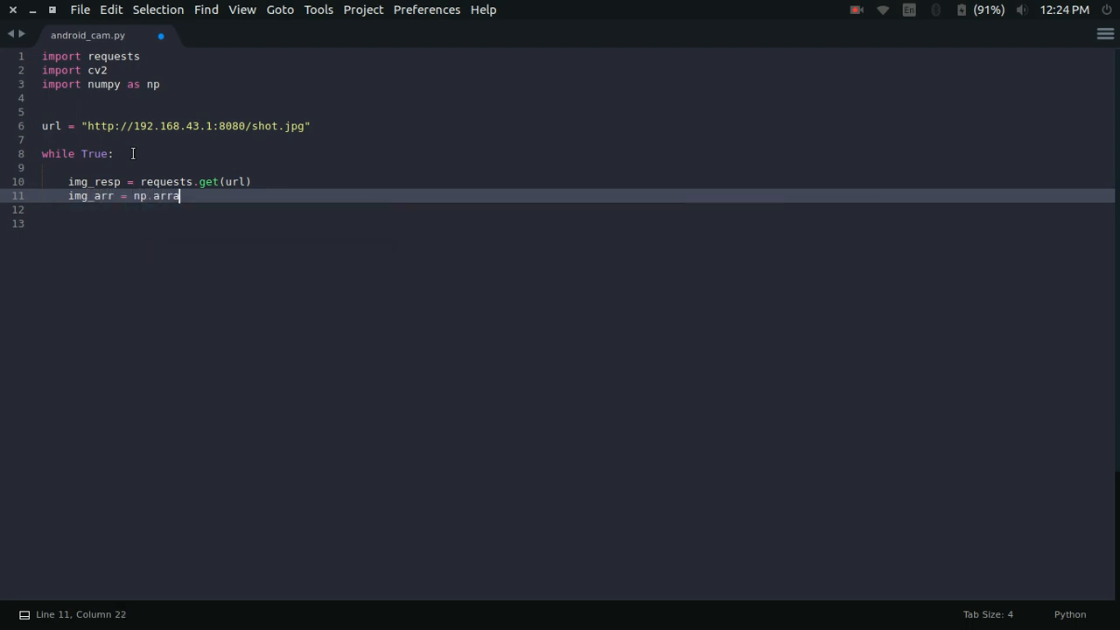
{"action": "type", "text": "(bytearray"}
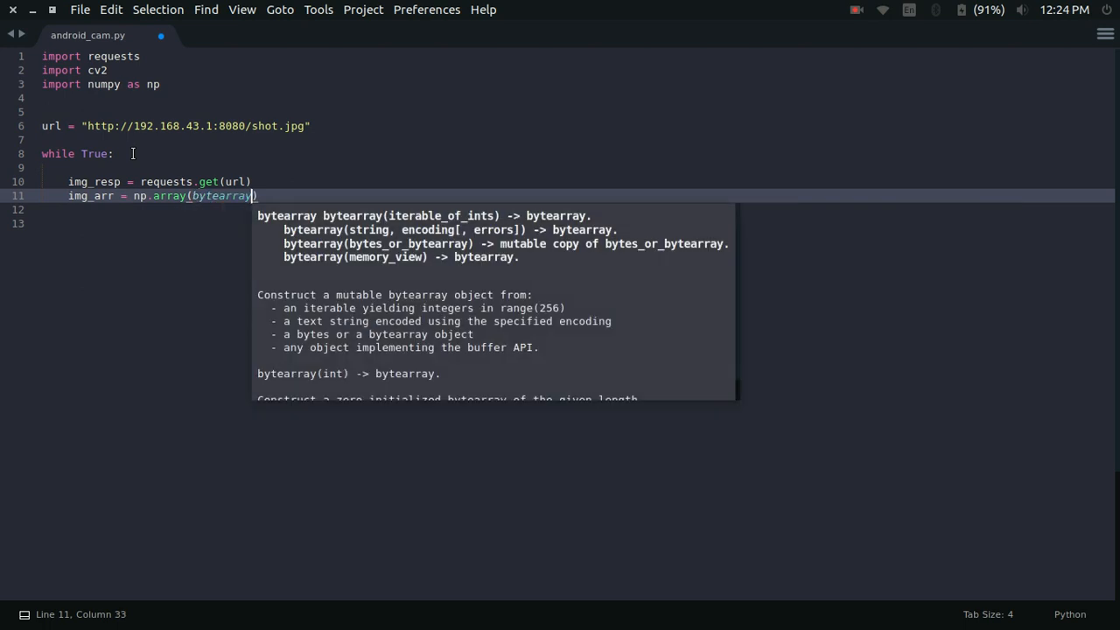
{"action": "type", "text": "("}
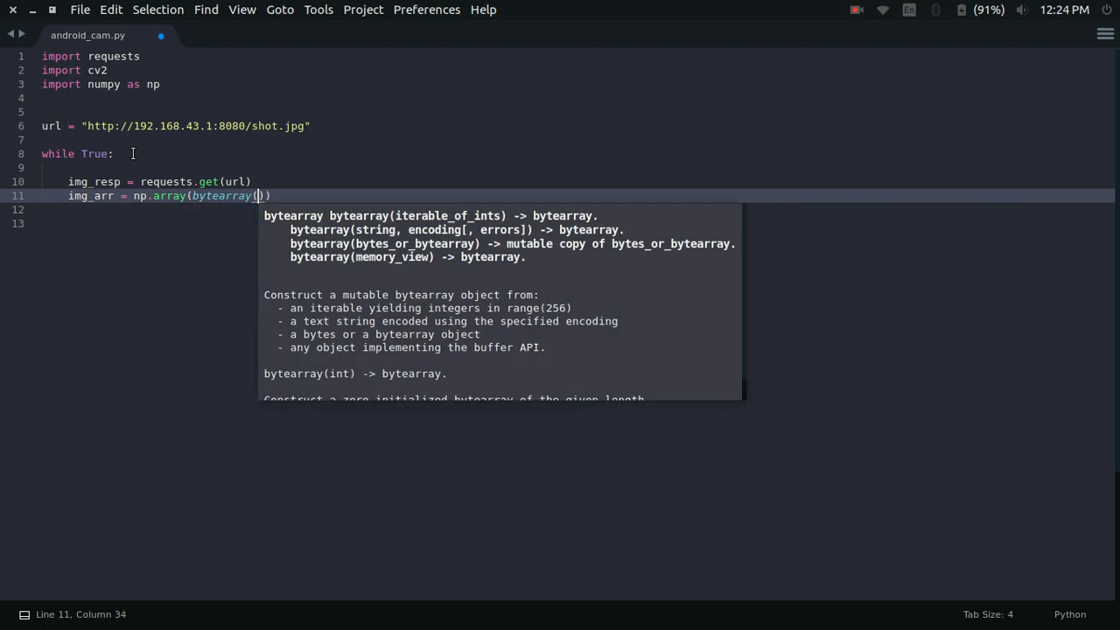
{"action": "type", "text": "img_resp."}
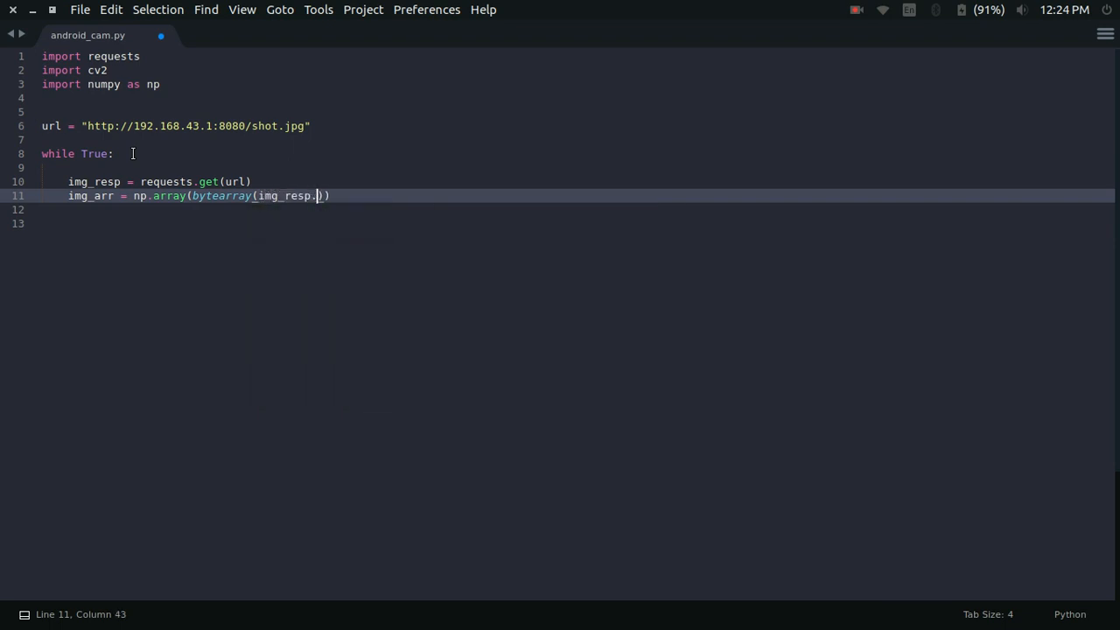
{"action": "type", "text": "content"}
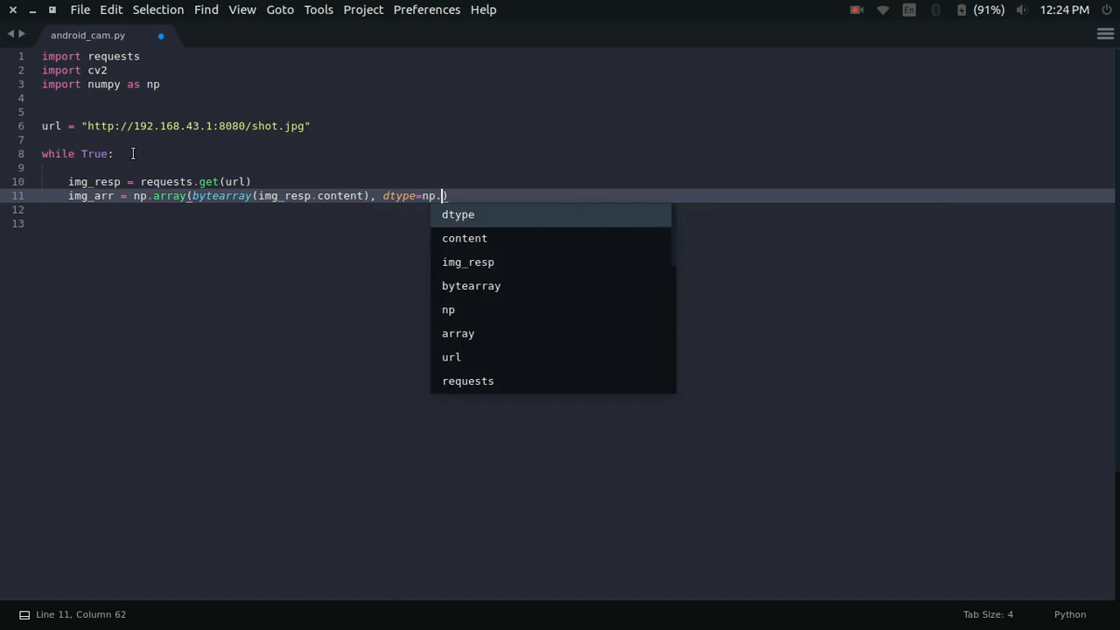
{"action": "type", "text": "unit)"}
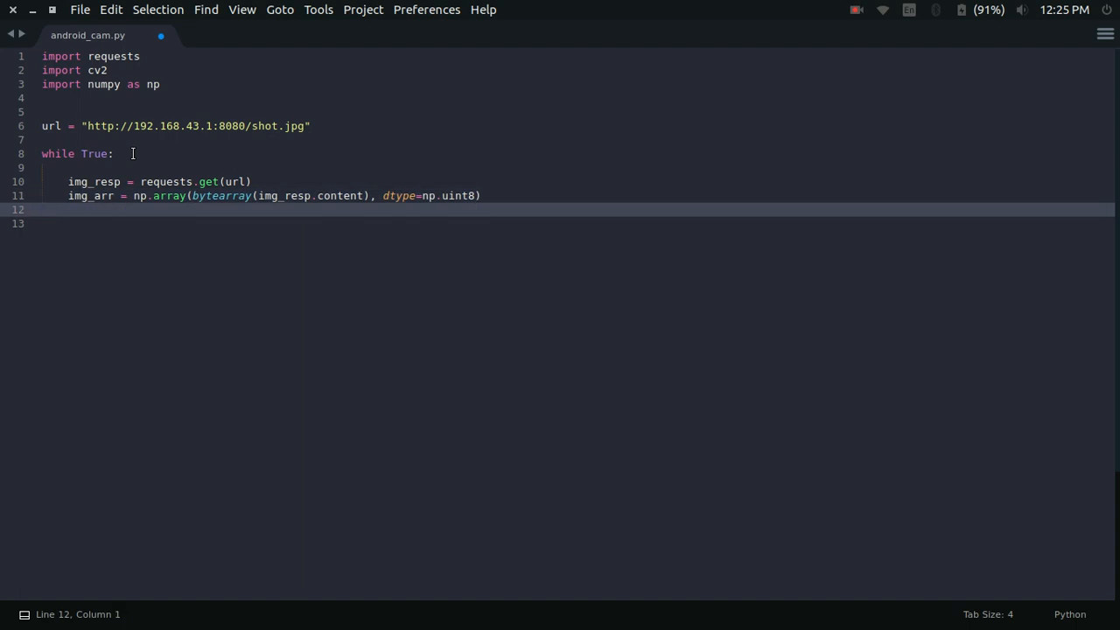
{"action": "type", "text": "content"}
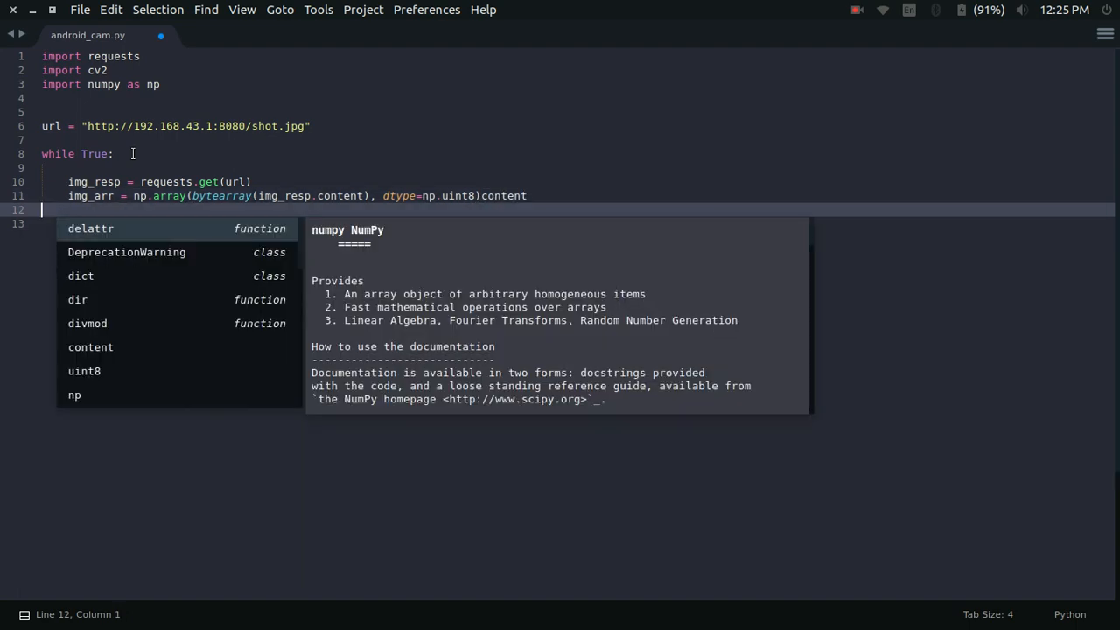
{"action": "type", "text": "unicode"}
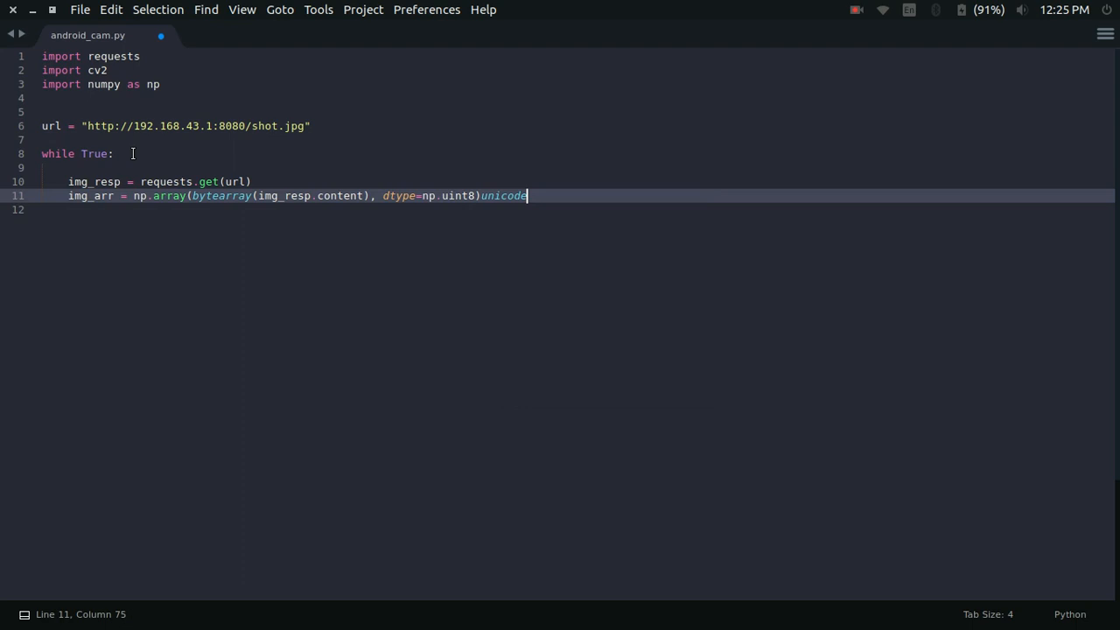
{"action": "key", "text": "ctrl+z"}
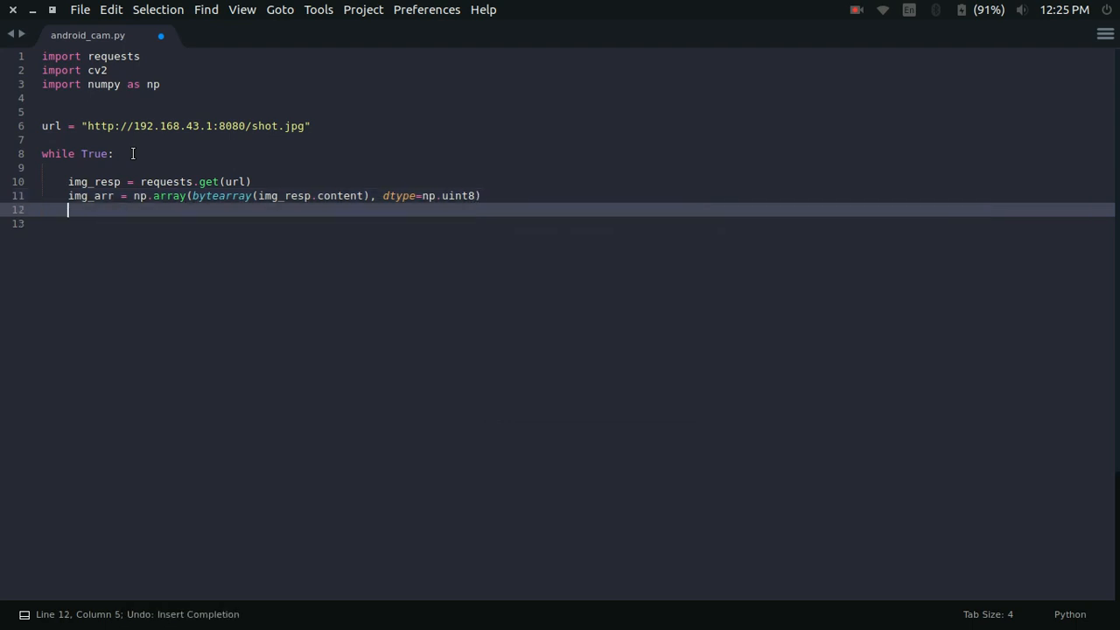
{"action": "type", "text": "img ="}
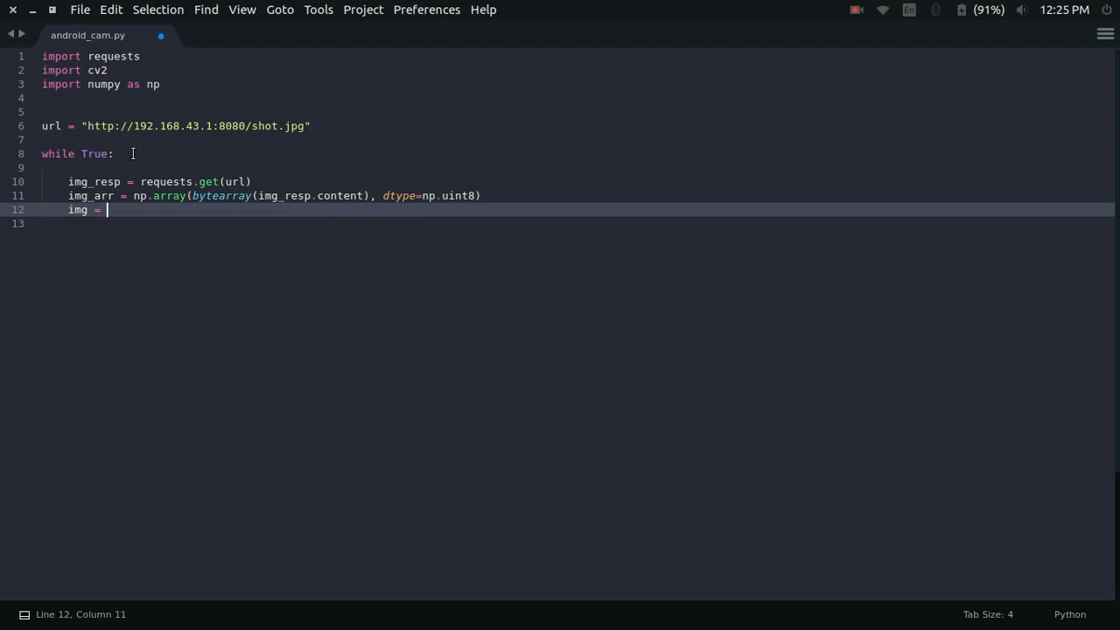
- Complete img = cv2.imdecode(img_arr, -1) to decode the byte array
{"action": "type", "text": "cv"}
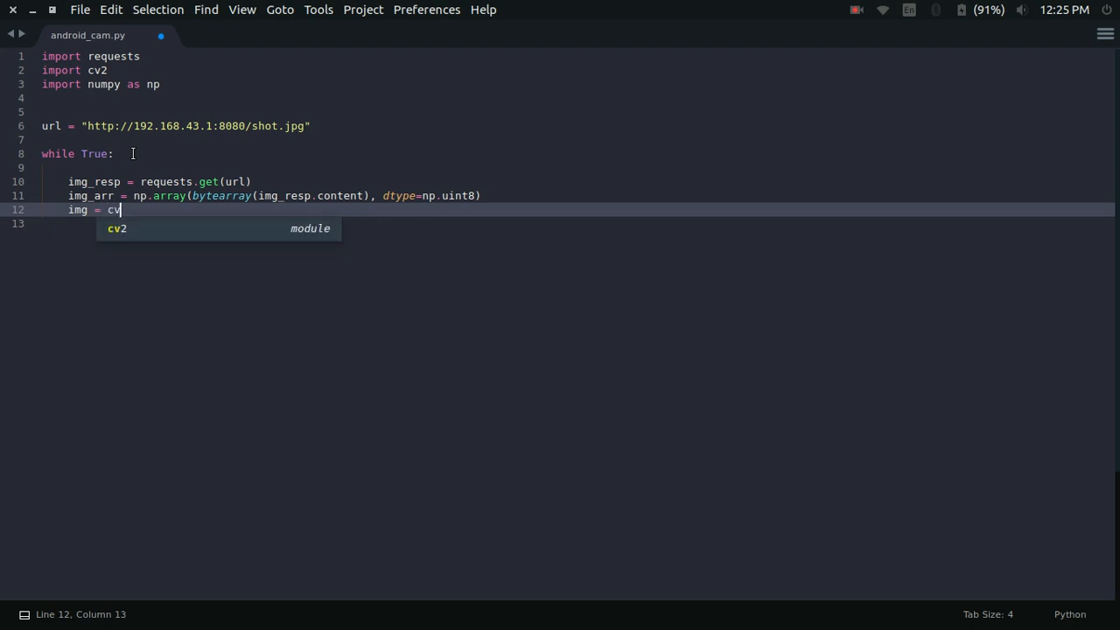
{"action": "type", "text": "."}
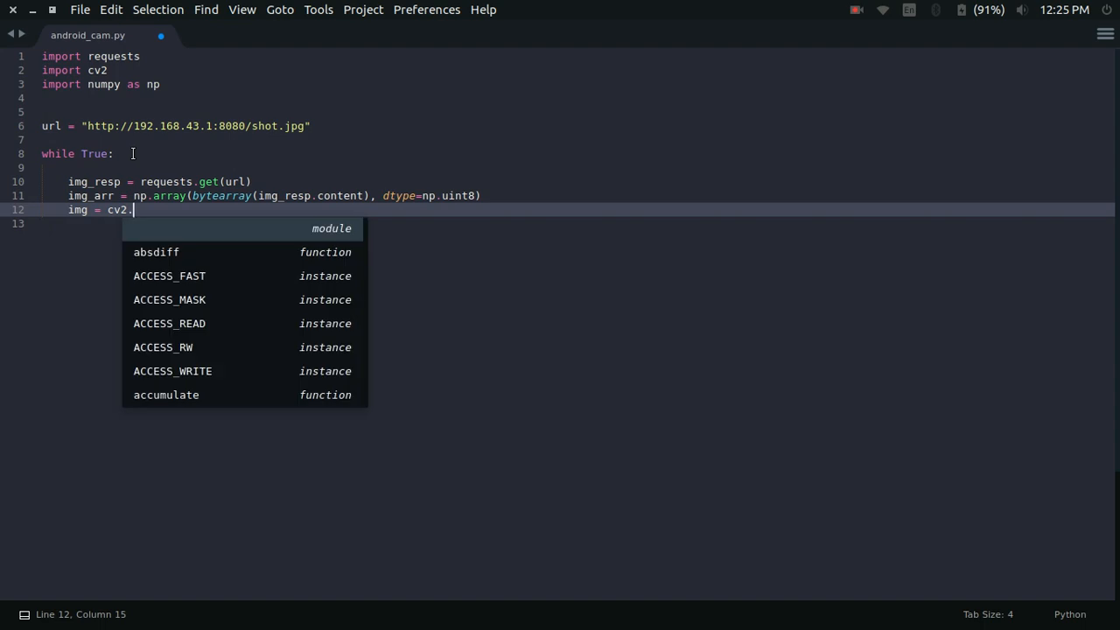
{"action": "type", "text": "imdecode"}
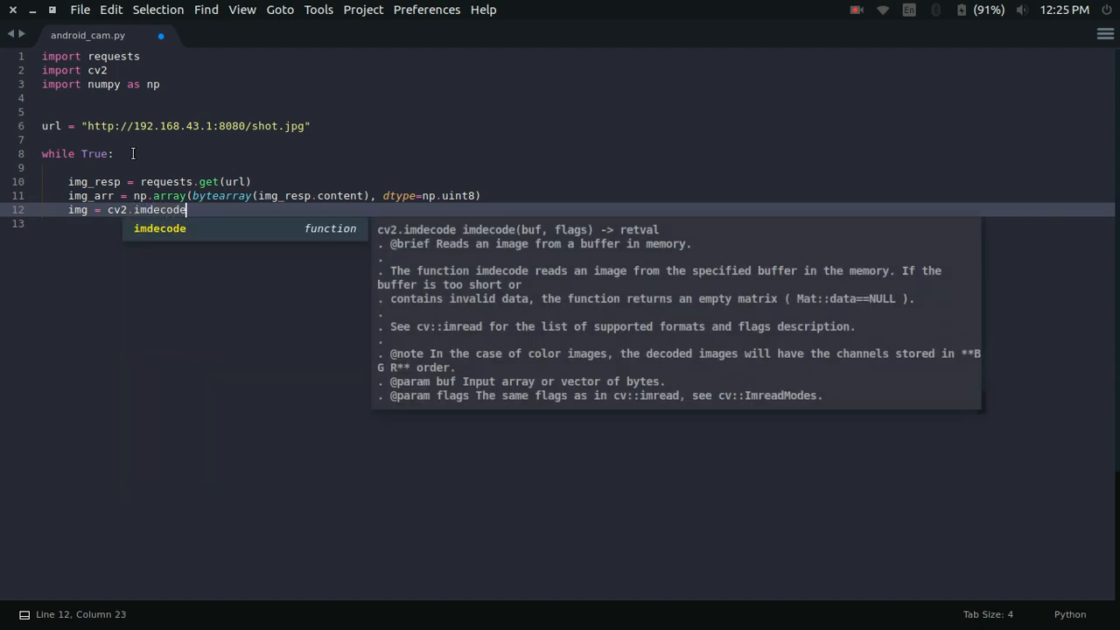
{"action": "type", "text": "(img_arr,"}
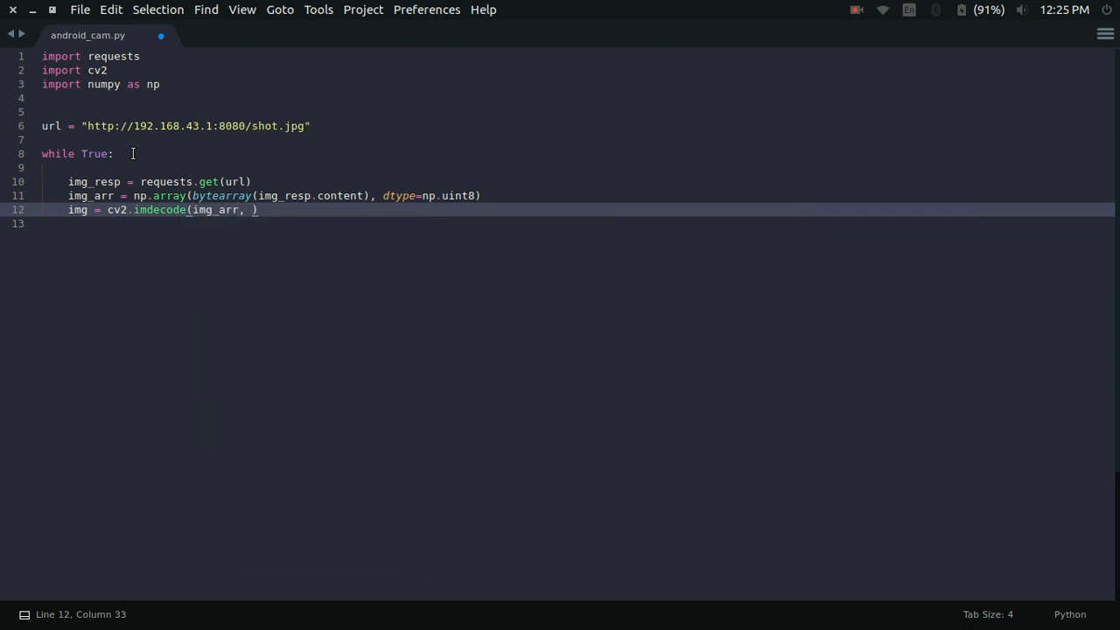
{"action": "type", "text": "-1"}
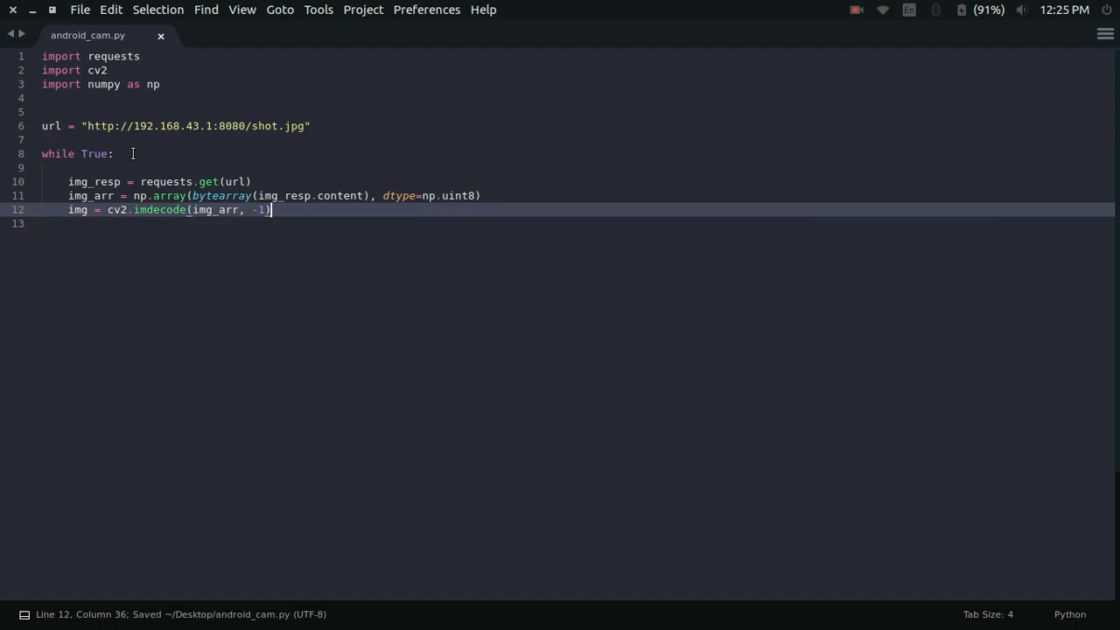
- Begin cv2.imshow("AndroidCam", to display the decoded frame
{"action": "type", "text": "c"}
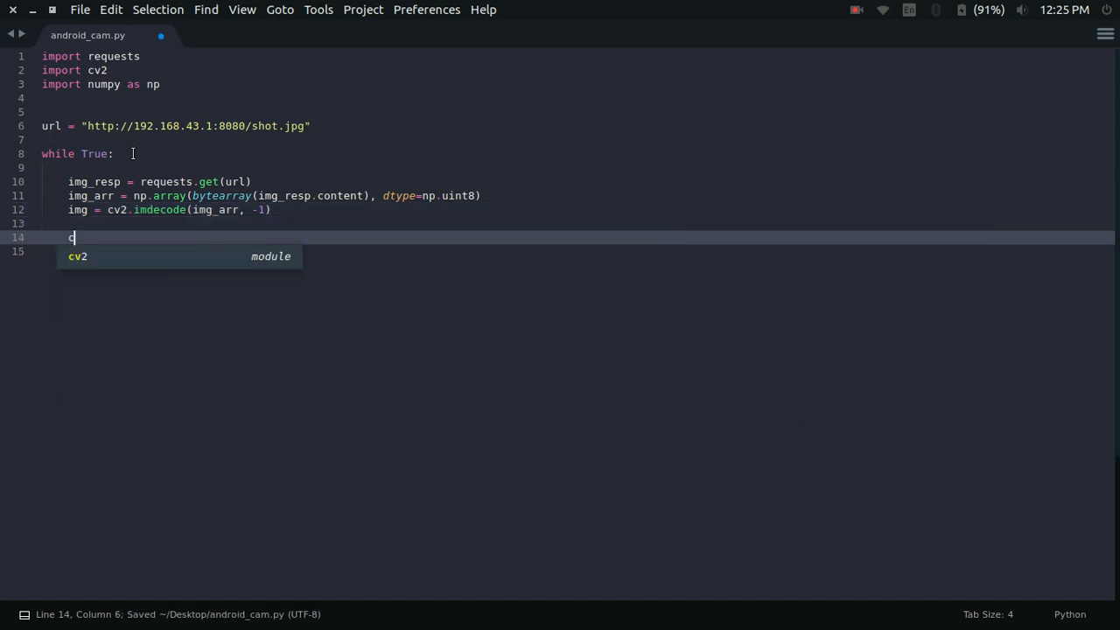
{"action": "type", "text": "v2.imshow(\""}
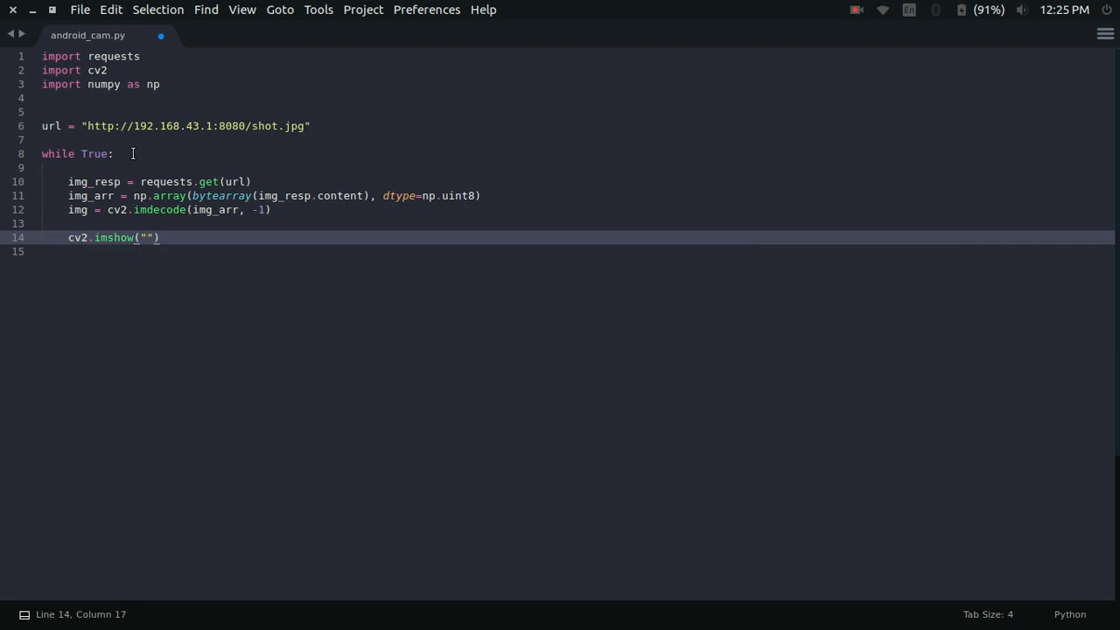
{"action": "type", "text": "An"}
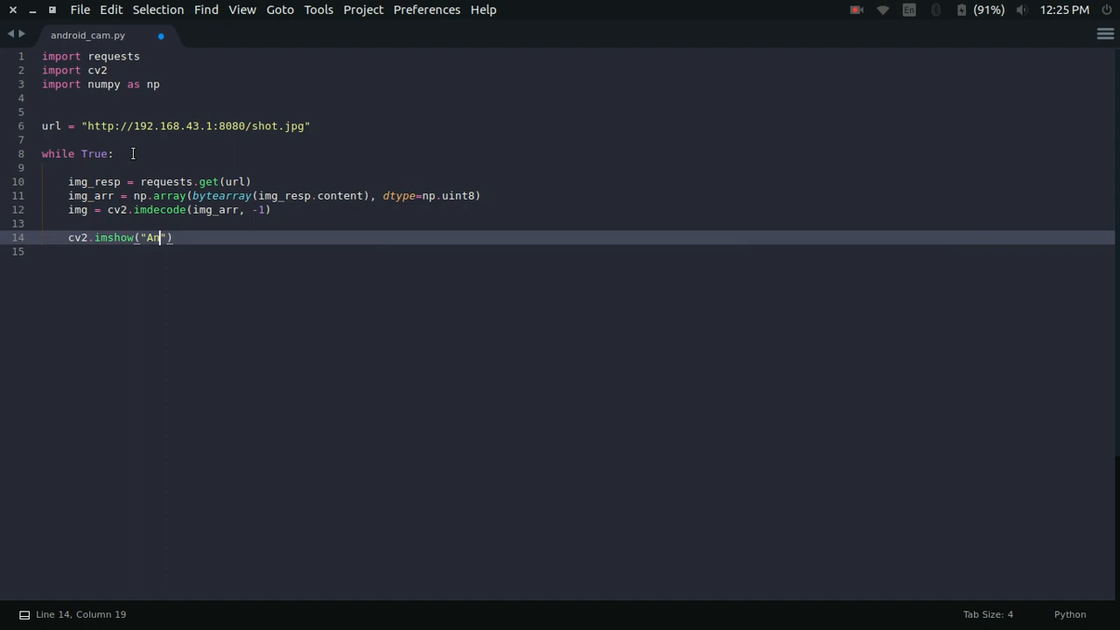
{"action": "type", "text": "droidCam"}
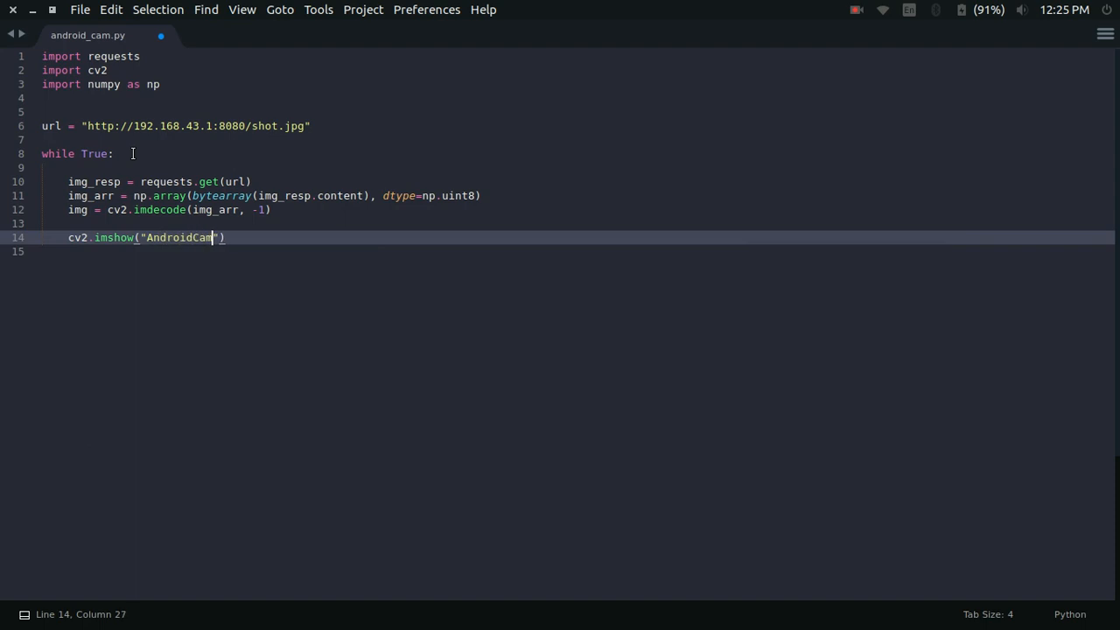
{"action": "type", "text": "\", img"}
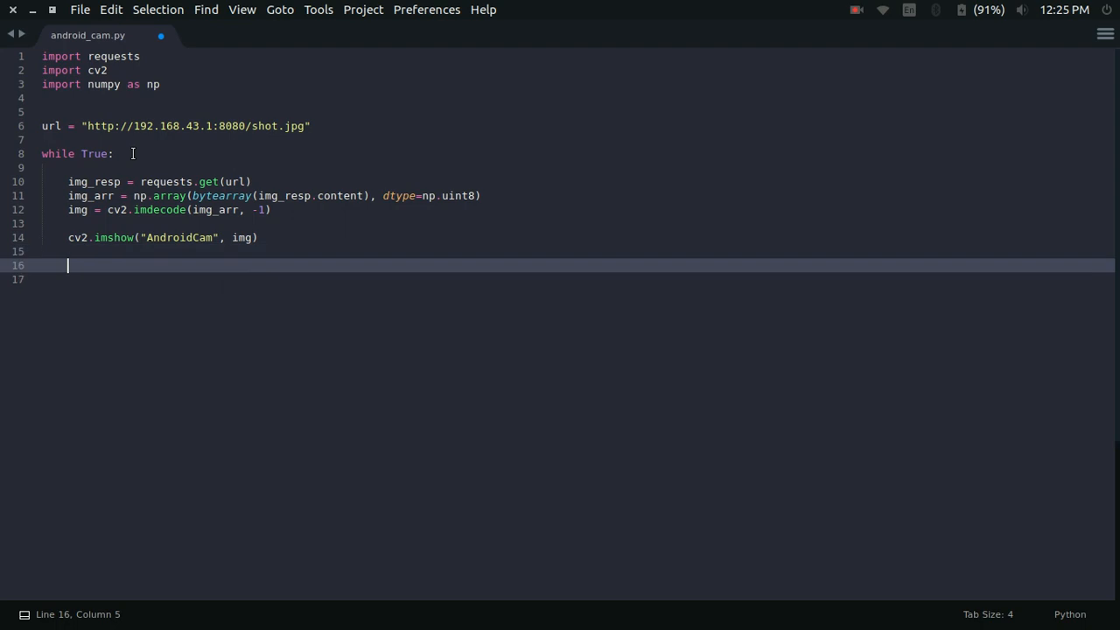
- Add if cv2.waitKey(1) == 27: break to exit the loop on Escape
{"action": "type", "text": "i"}
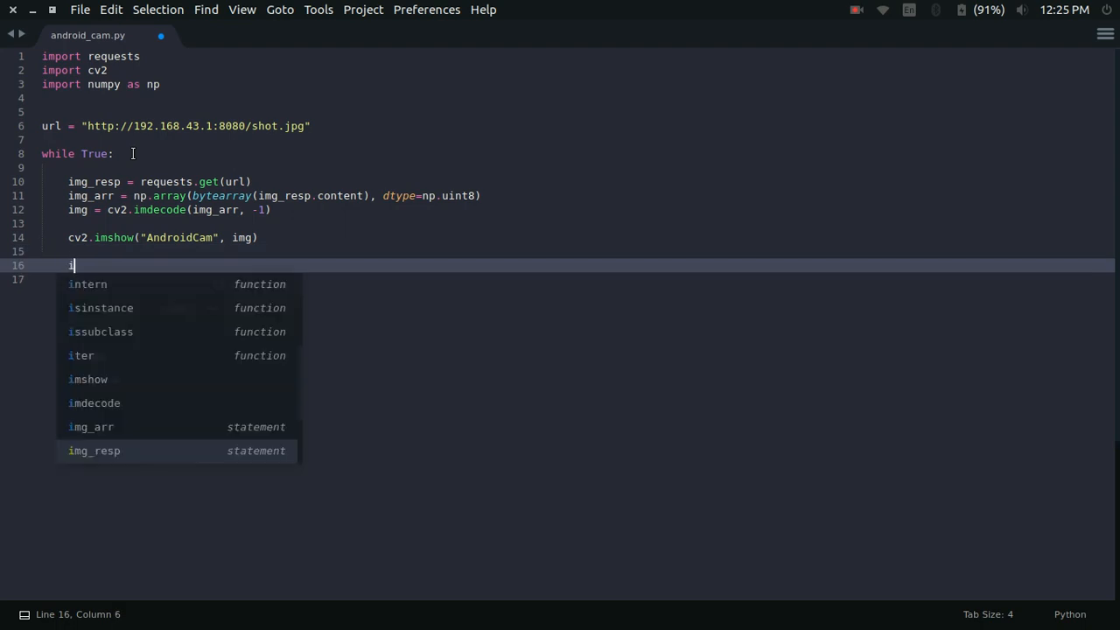
{"action": "type", "text": "f cv2."}
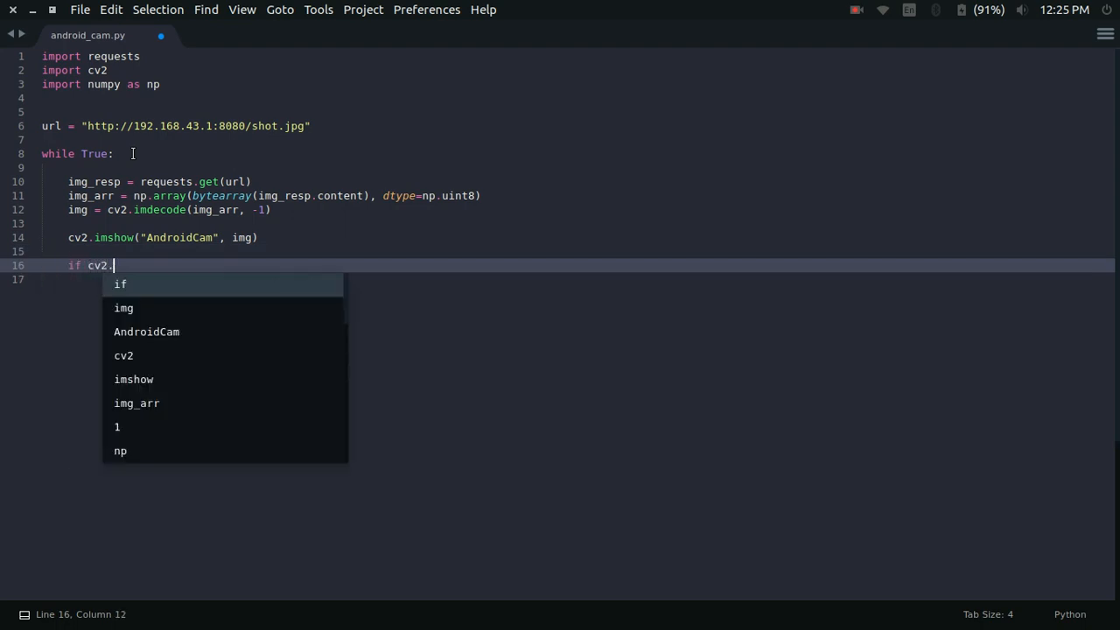
{"action": "type", "text": "waitKey"}
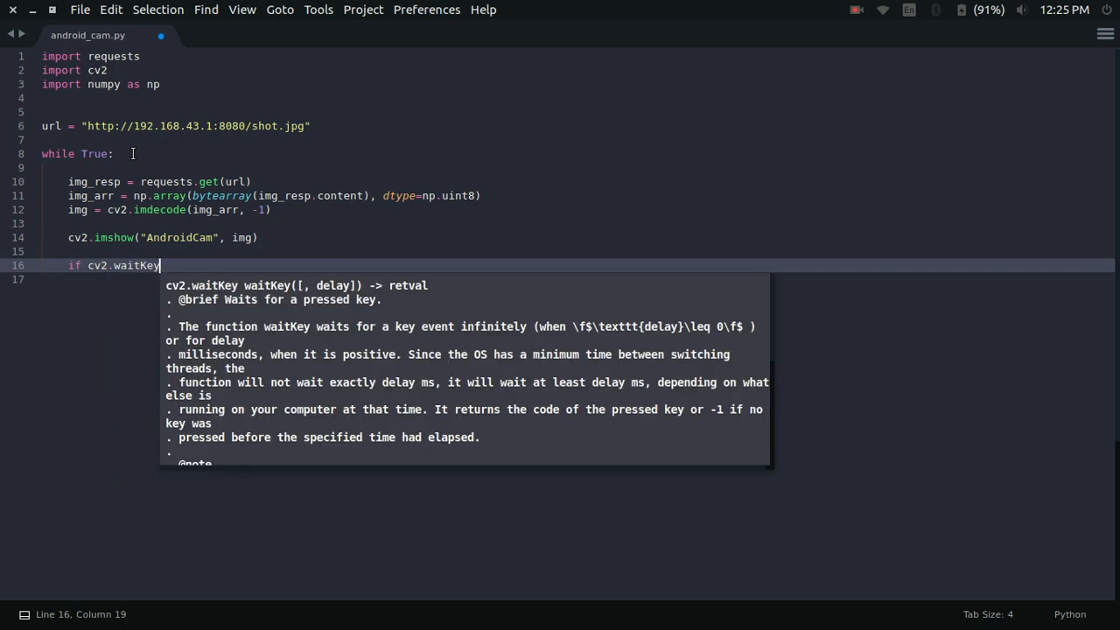
{"action": "type", "text": "(1) =="}
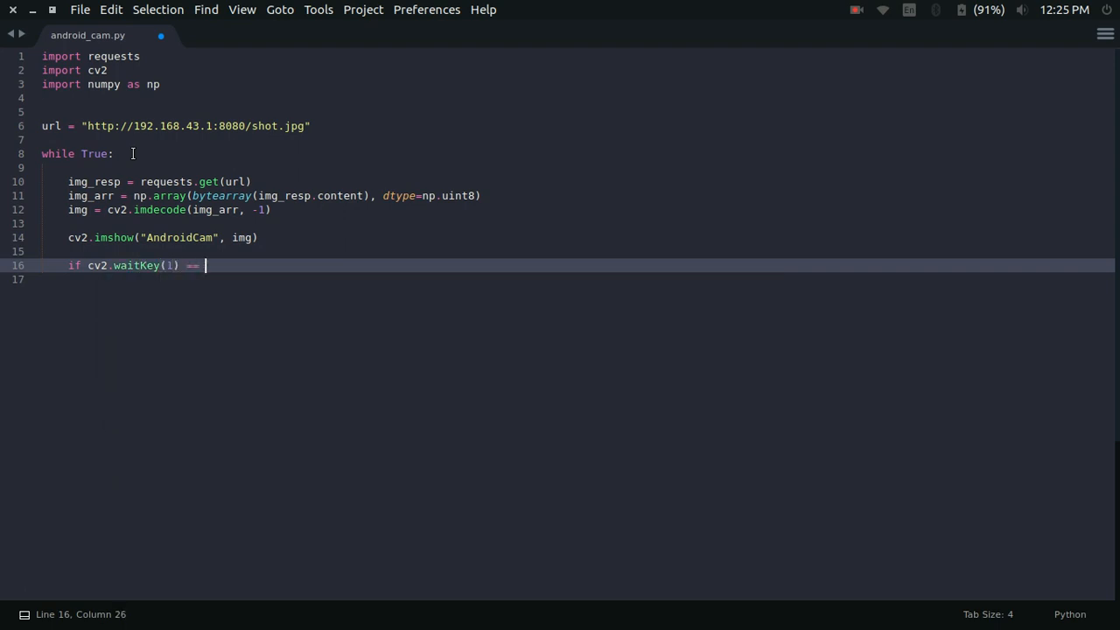
{"action": "type", "text": "27:"}
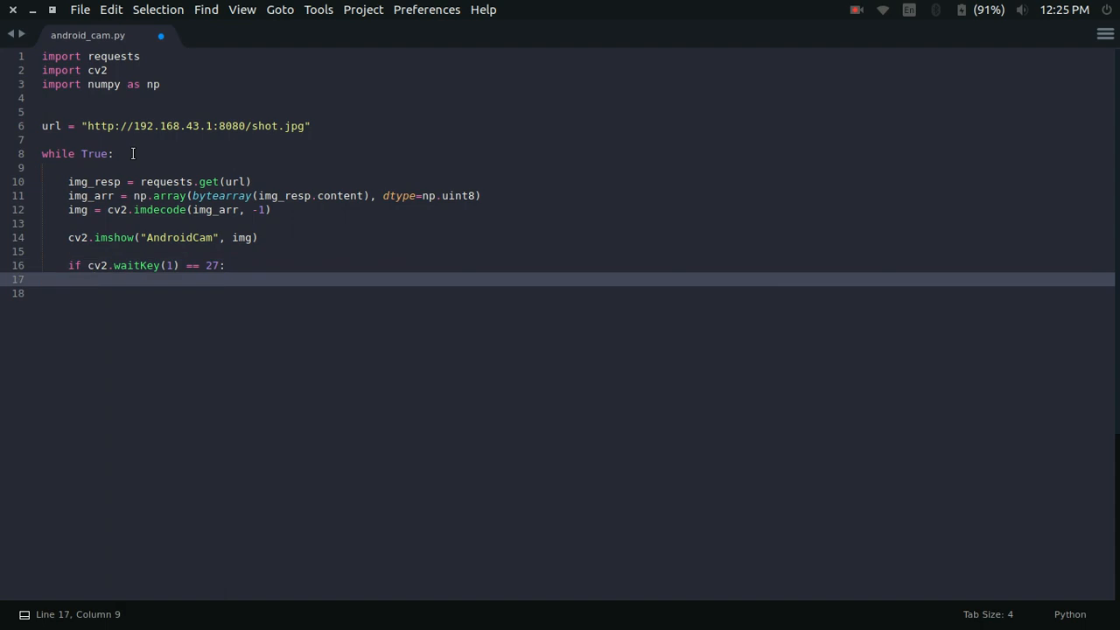
{"action": "type", "text": "break"}
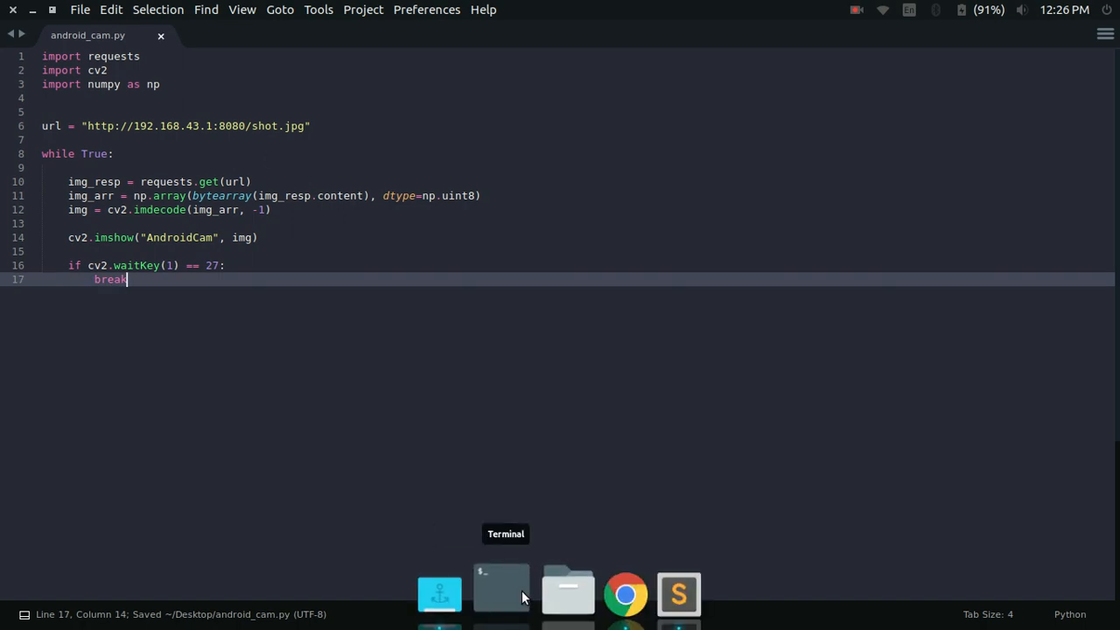
- Run python3 android_cam.py from Desktop so the AndroidCam window streams the phone camera
{"action": "left_click", "coordinate": [500, 594]}
{"action": "type", "text": "cd Deskto"}
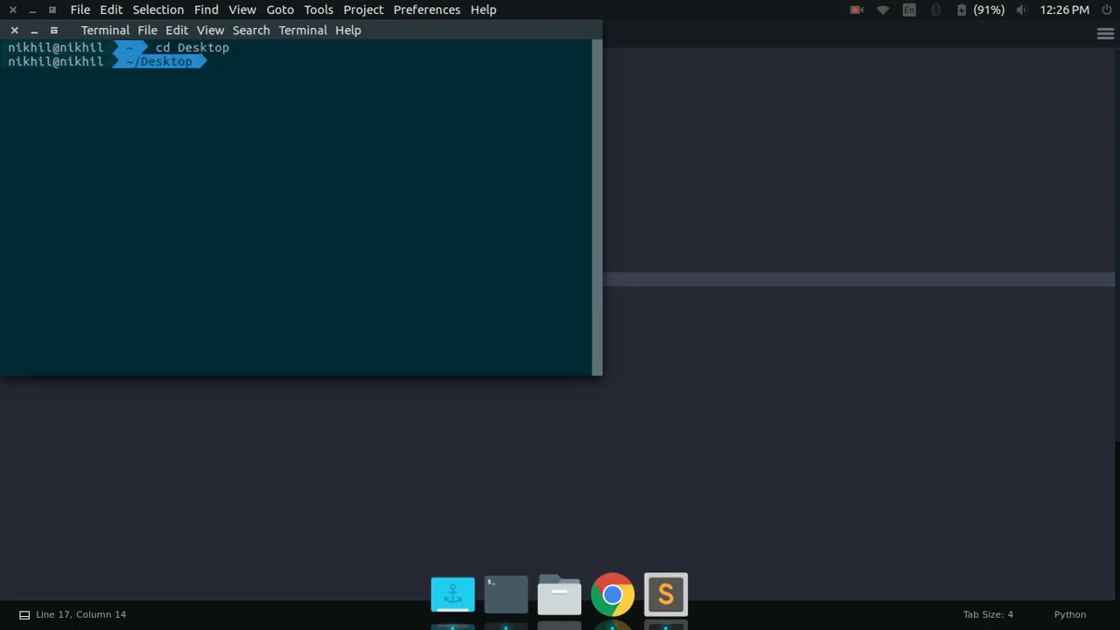
{"action": "type", "text": "python3"}
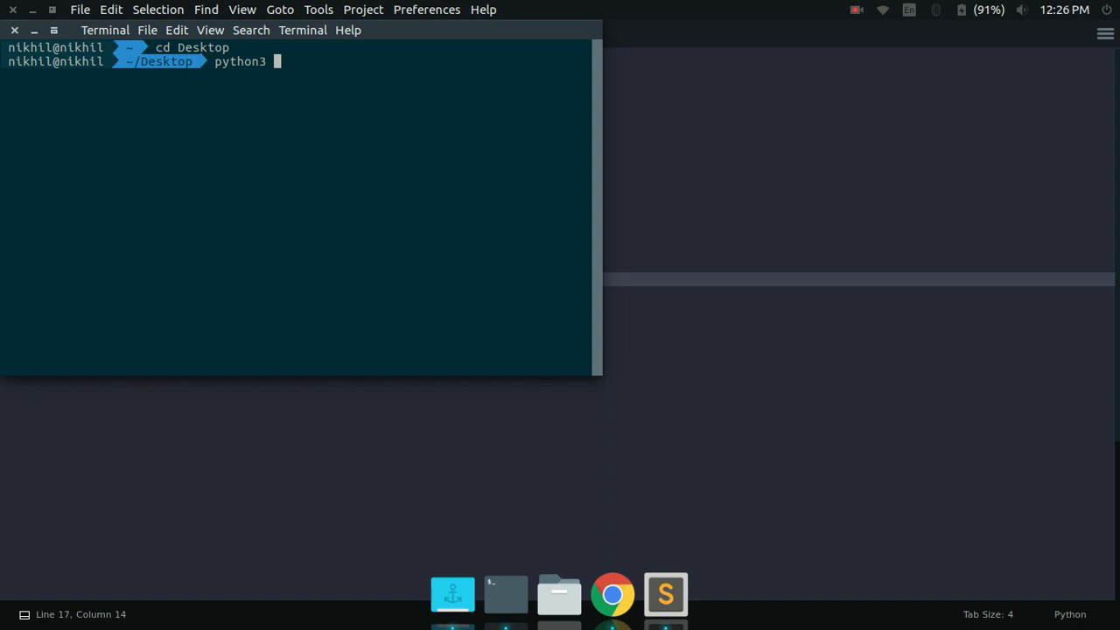
{"action": "type", "text": "android_cam.py"}
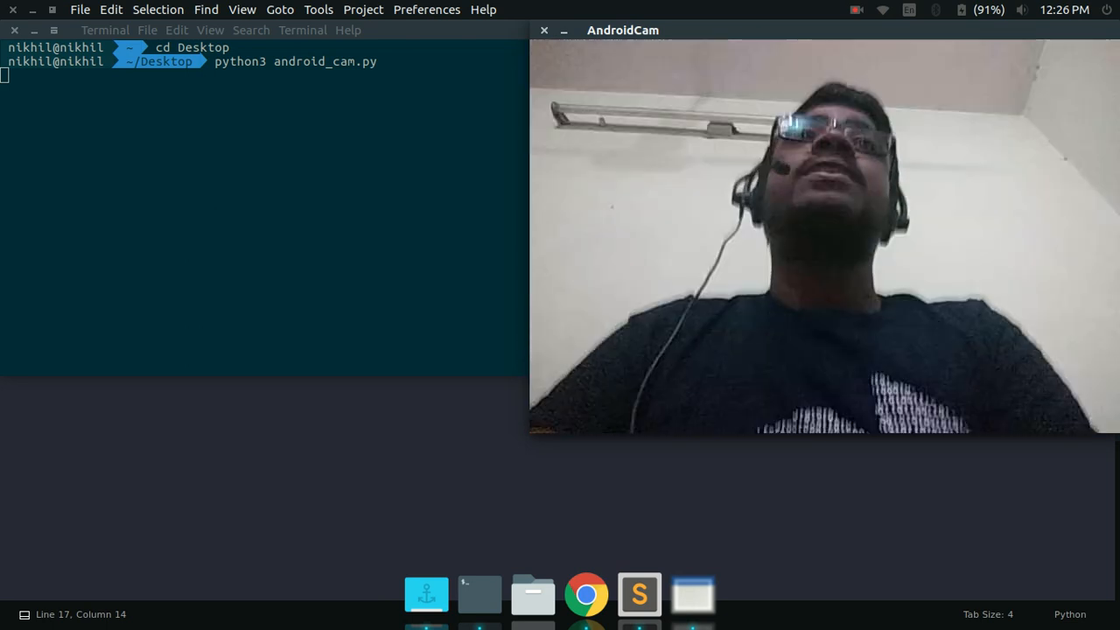
{"action": "mouse_move", "coordinate": [585, 591]}
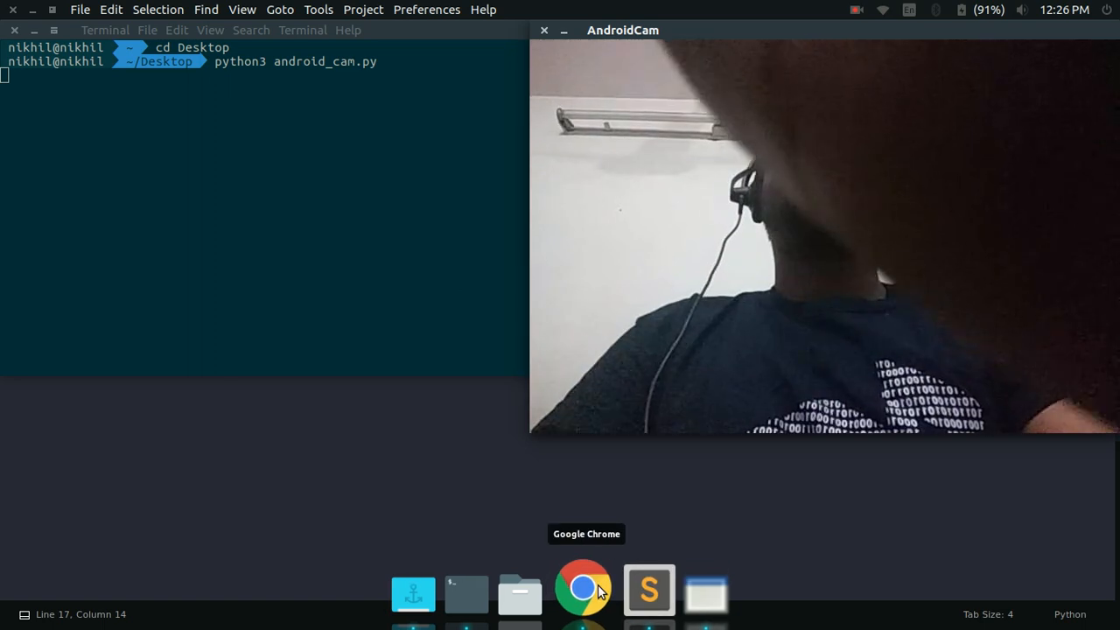
- Return to the IP Webcam dashboard in Chrome and raise Stream quality to 87%
{"action": "left_click", "coordinate": [583, 588]}
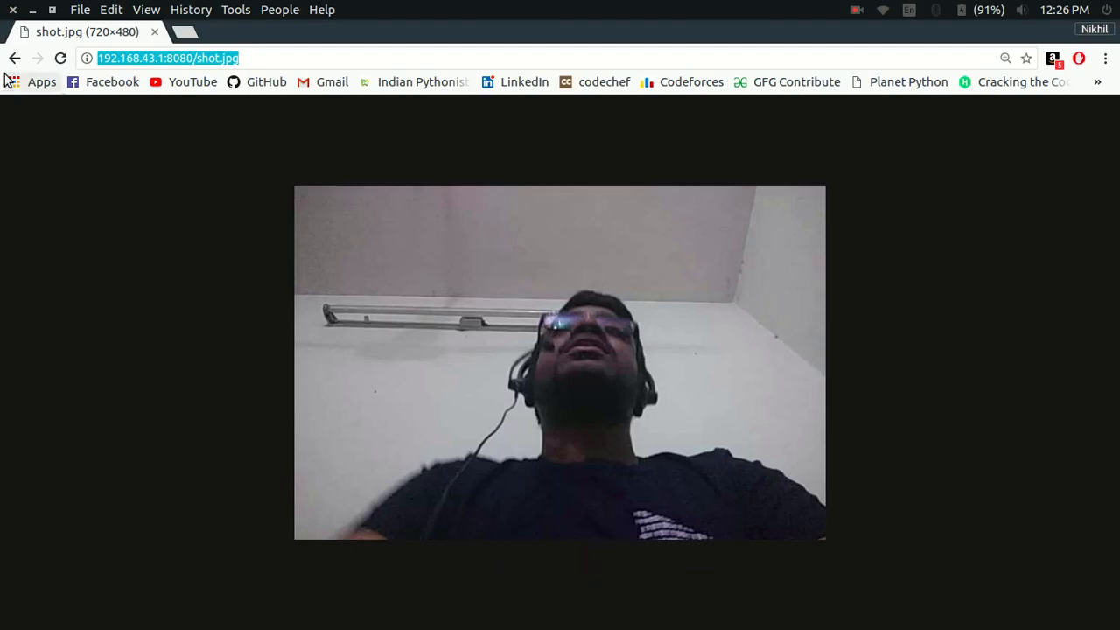
{"action": "left_click", "coordinate": [14, 57]}
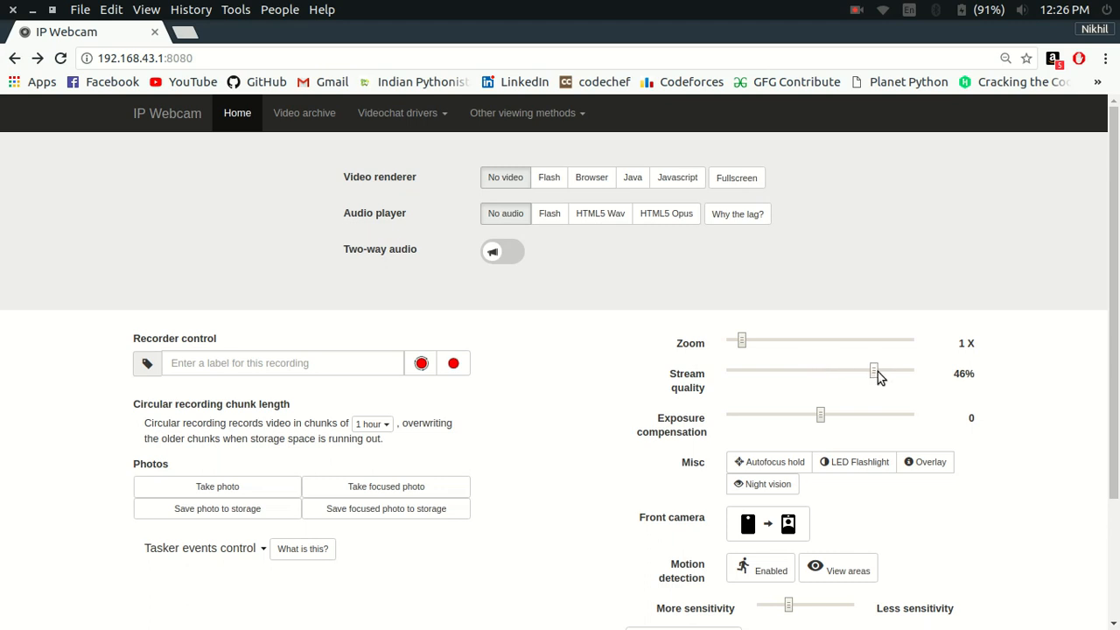
{"action": "left_click_drag", "start_coordinate": [874, 369], "coordinate": [879, 369]}
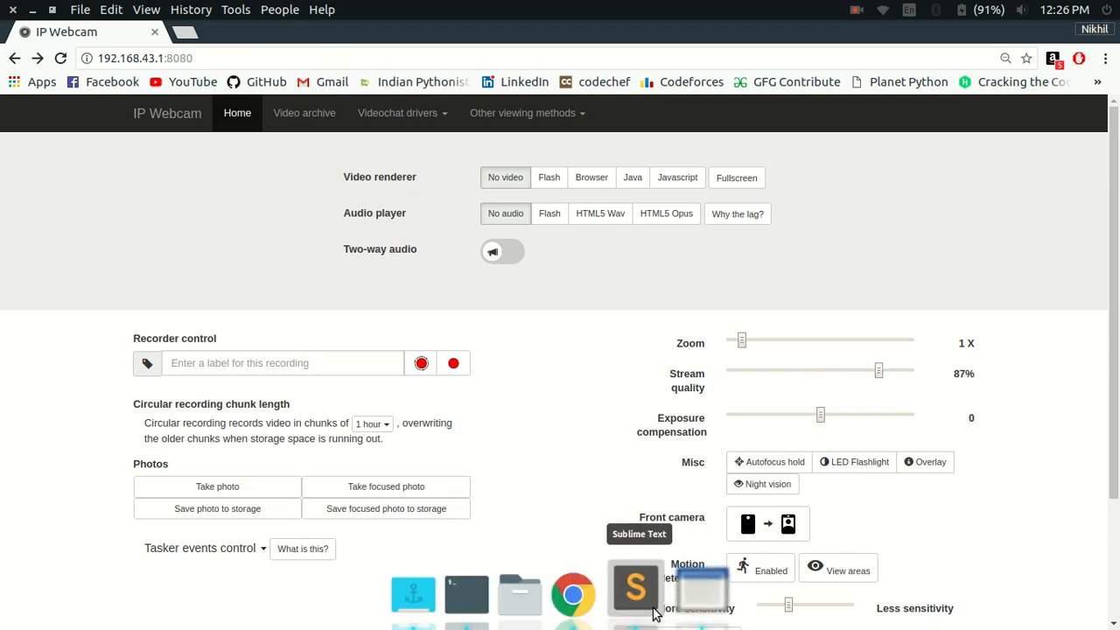